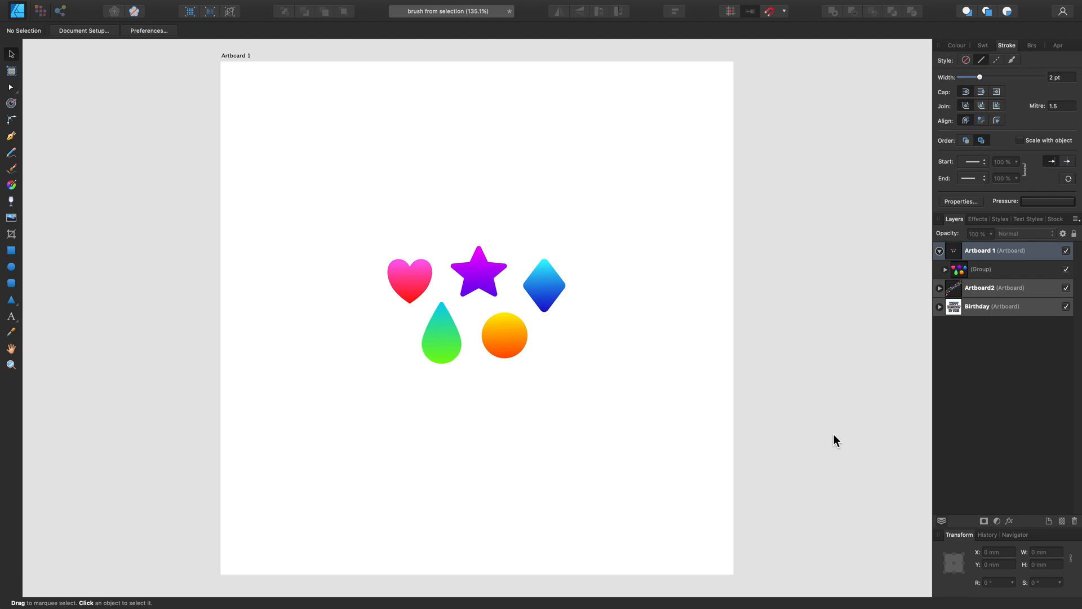
mouse_move(979, 364)
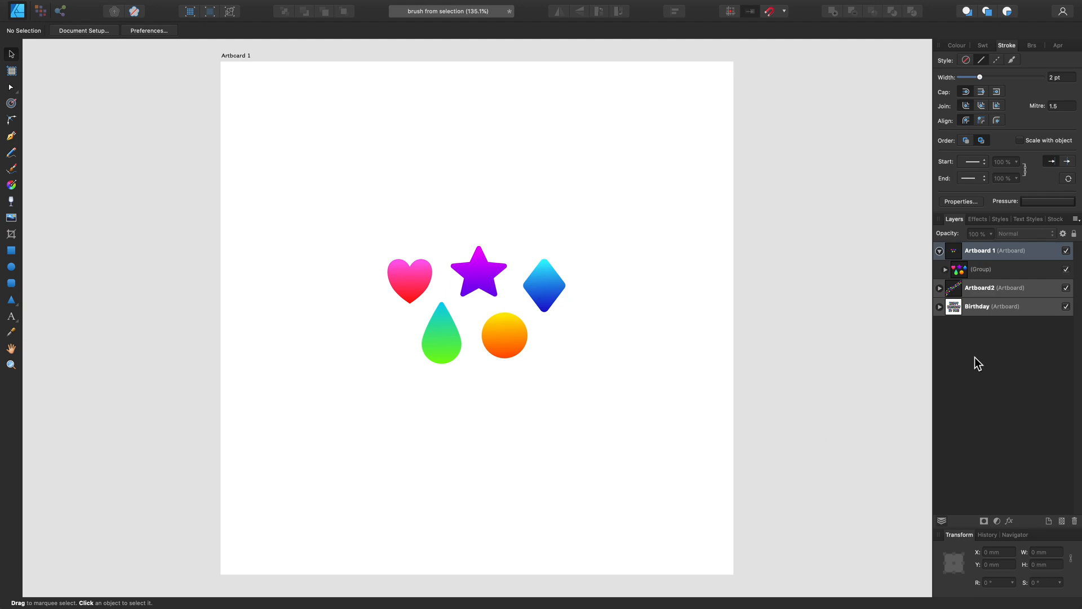
mouse_move(959, 311)
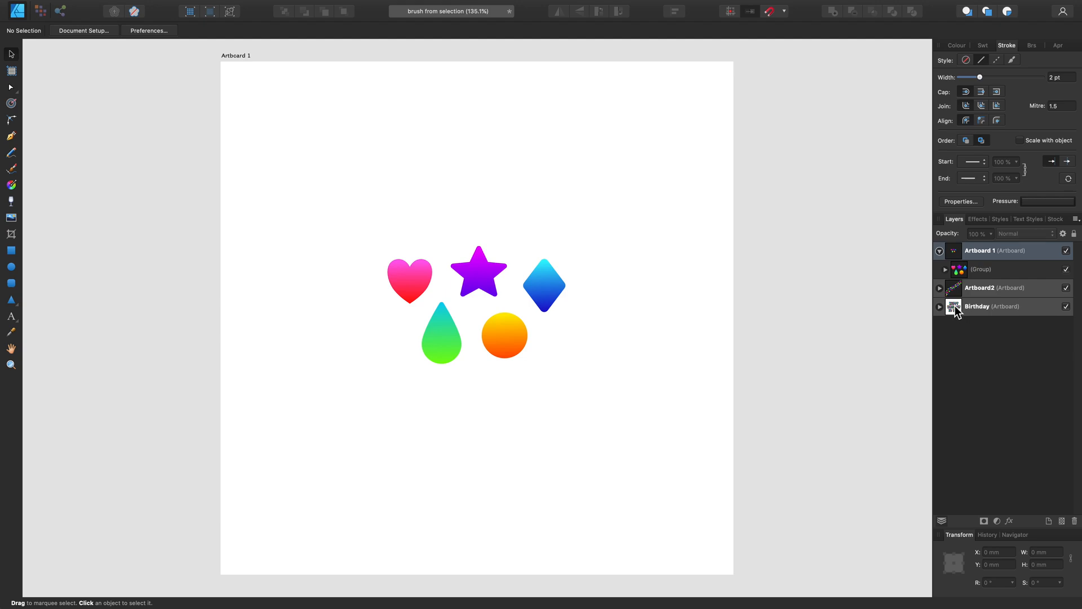
- Preview the finished Birthday card, return to the shapes artboard and browse the shape list
left_click(977, 306)
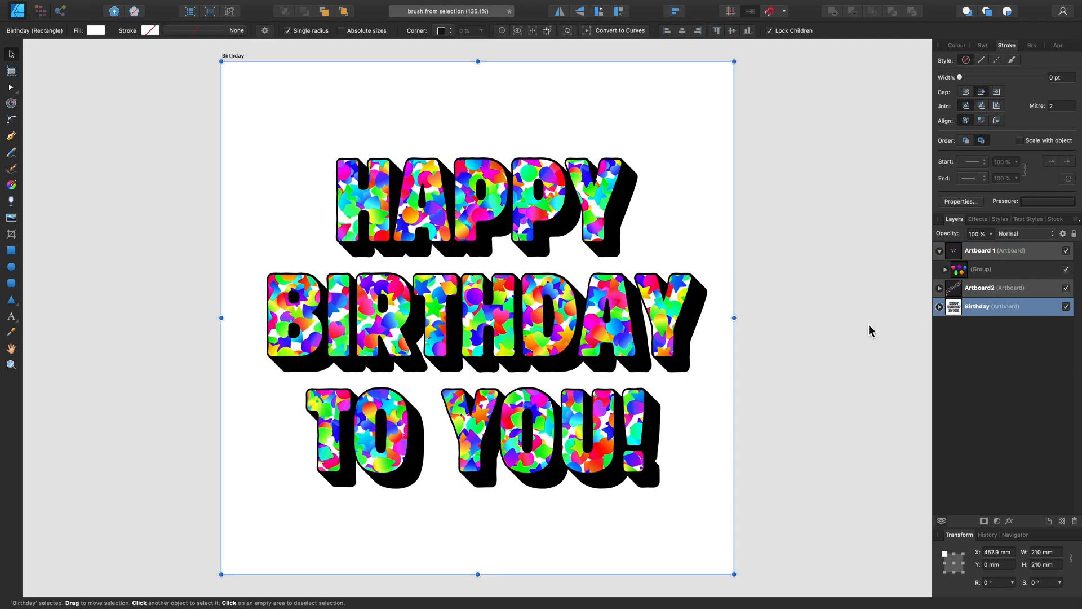
left_click(981, 250)
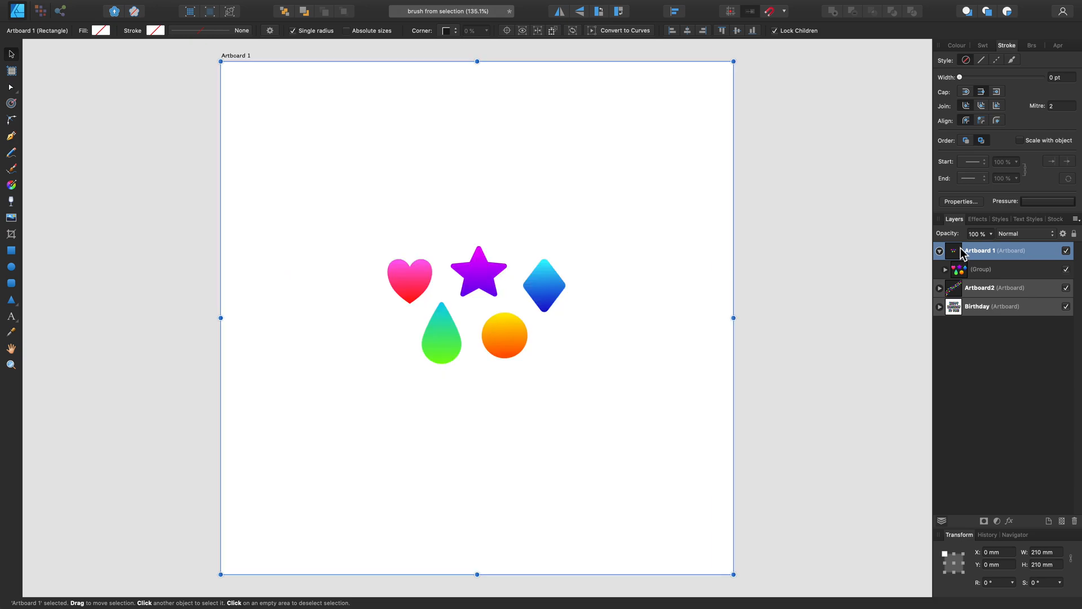
mouse_move(848, 270)
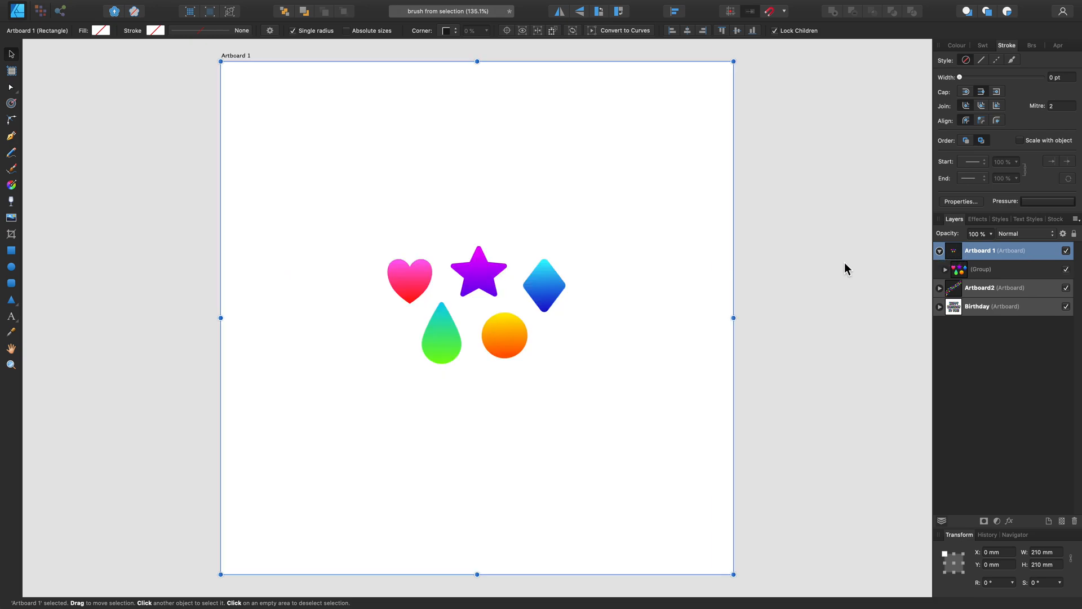
mouse_move(14, 310)
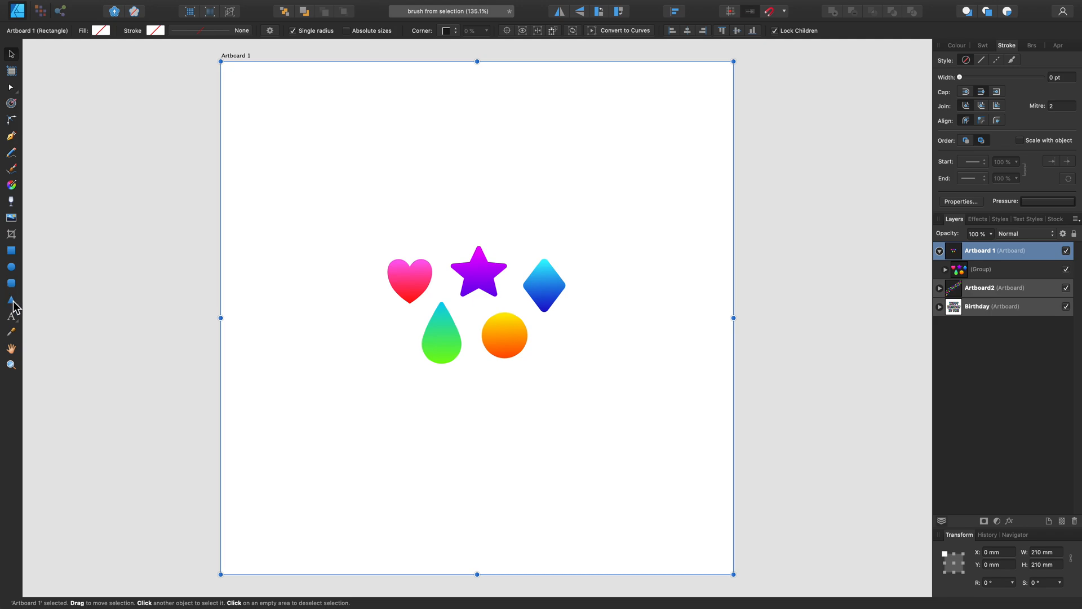
mouse_move(11, 299)
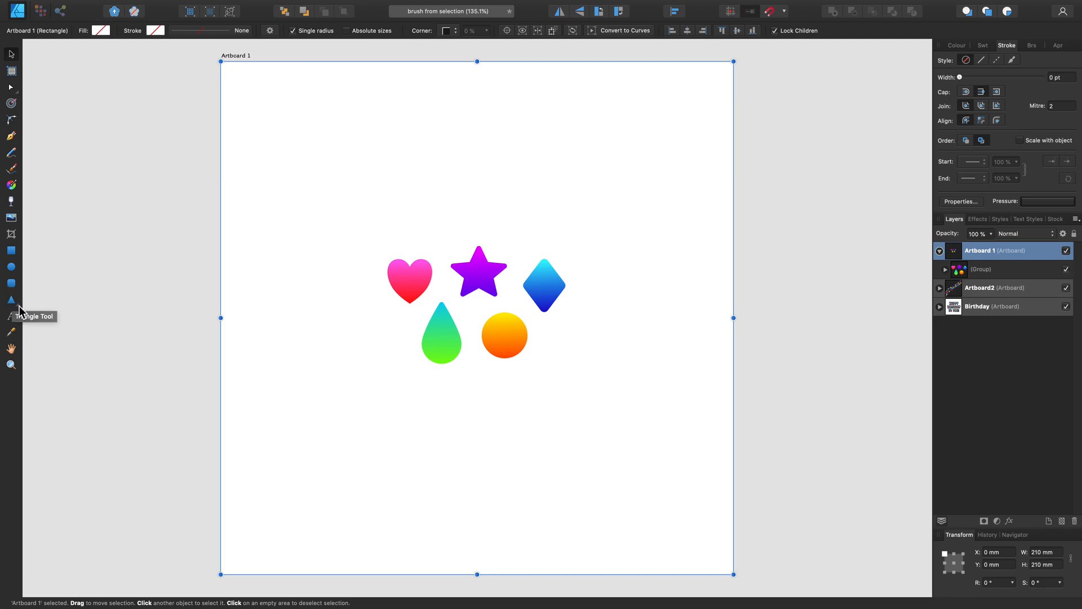
left_click(11, 300)
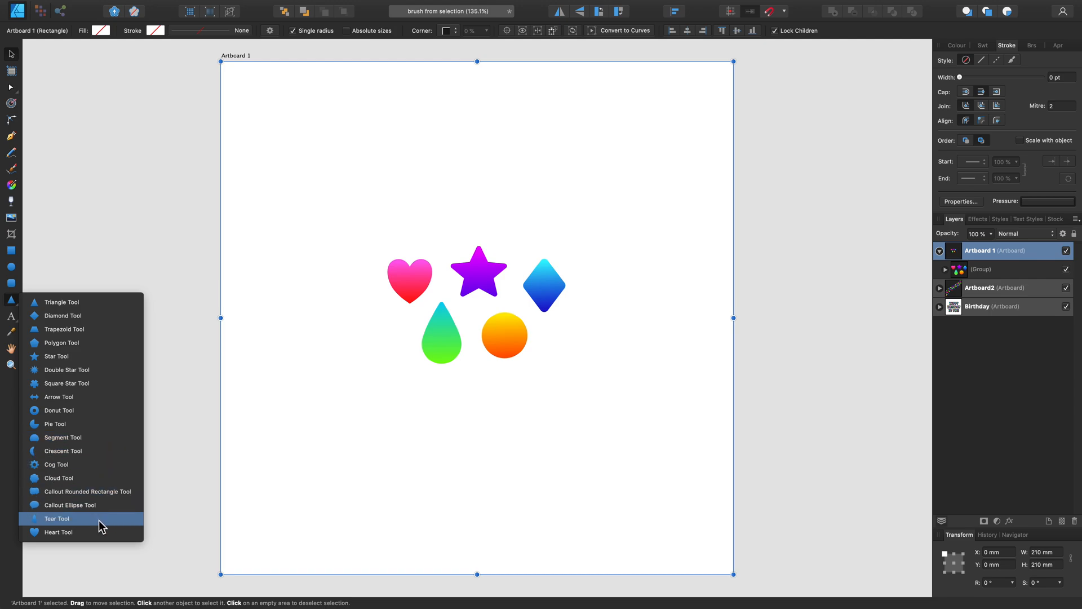
mouse_move(89, 356)
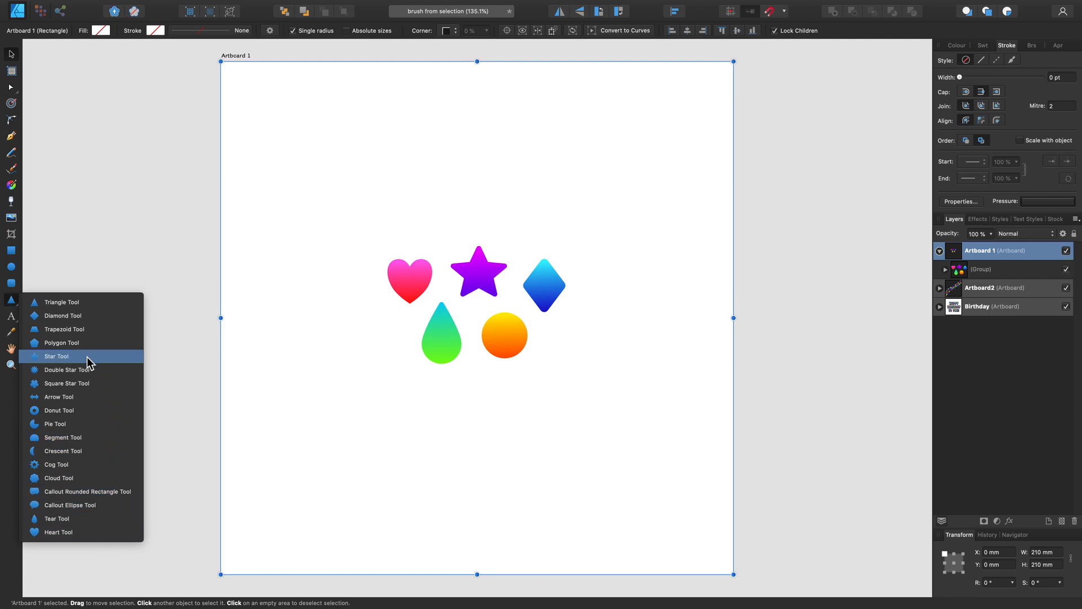
mouse_move(573, 329)
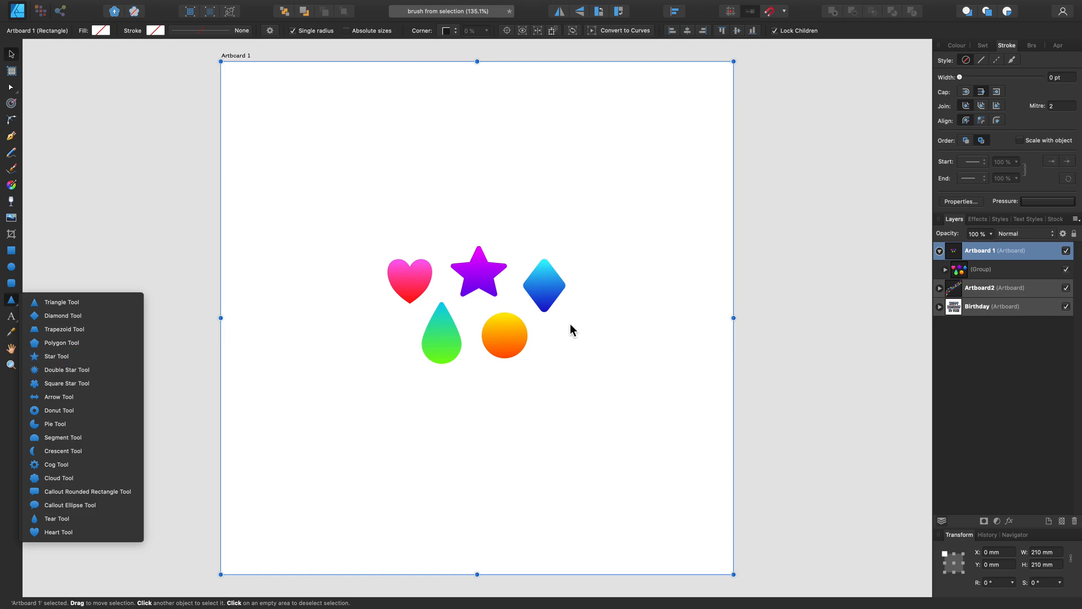
left_click(575, 332)
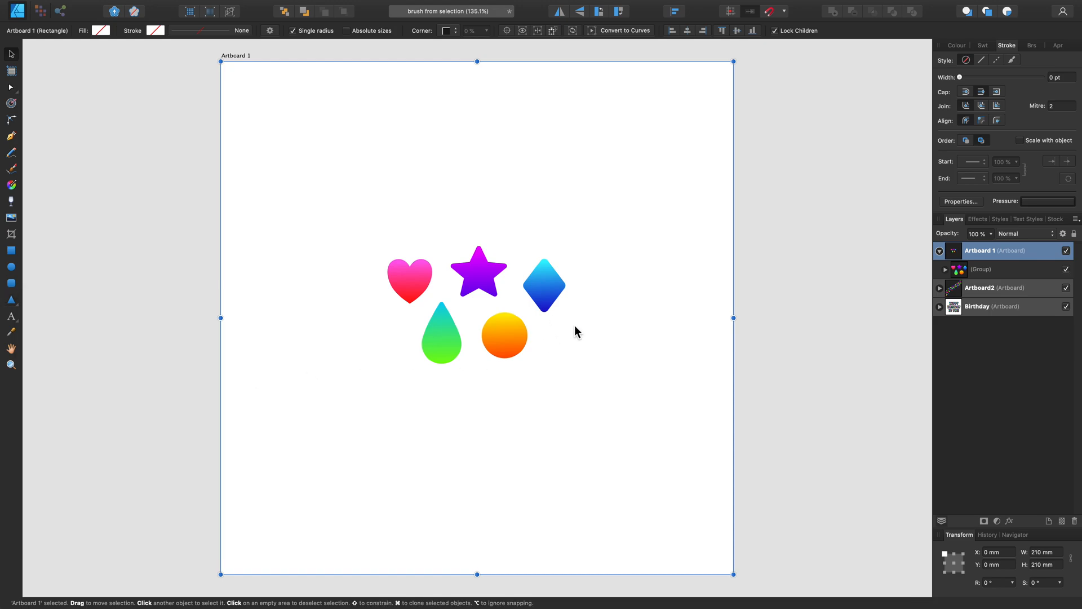
mouse_move(553, 298)
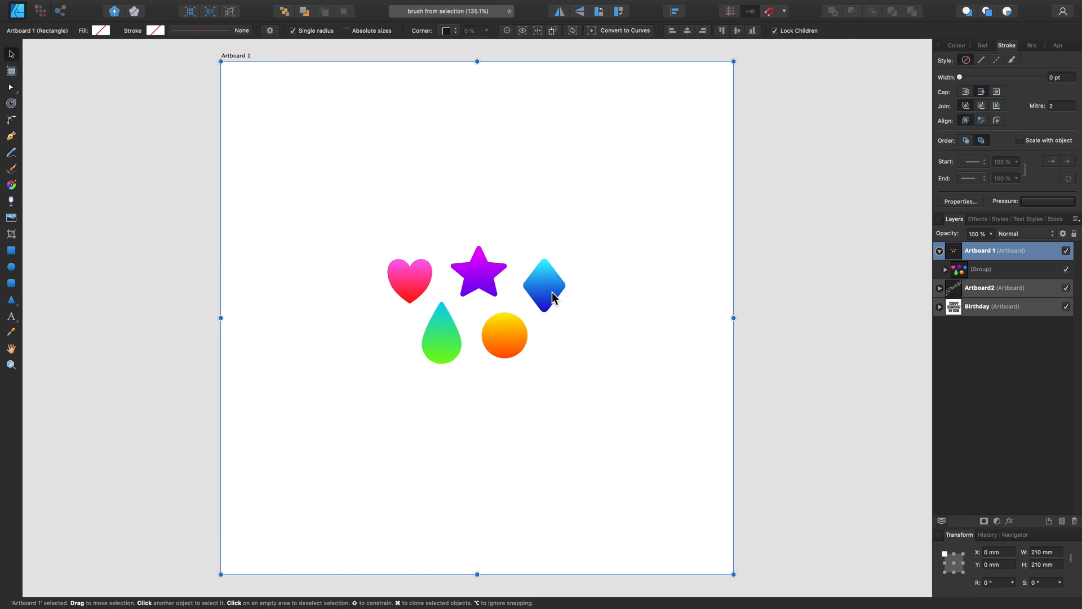
mouse_move(618, 359)
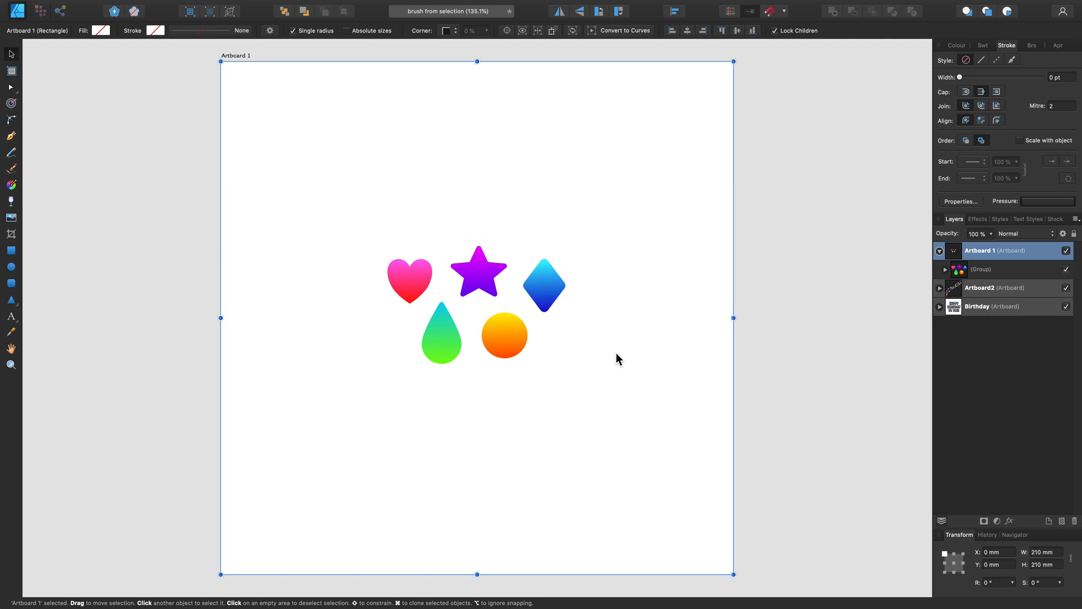
mouse_move(1021, 276)
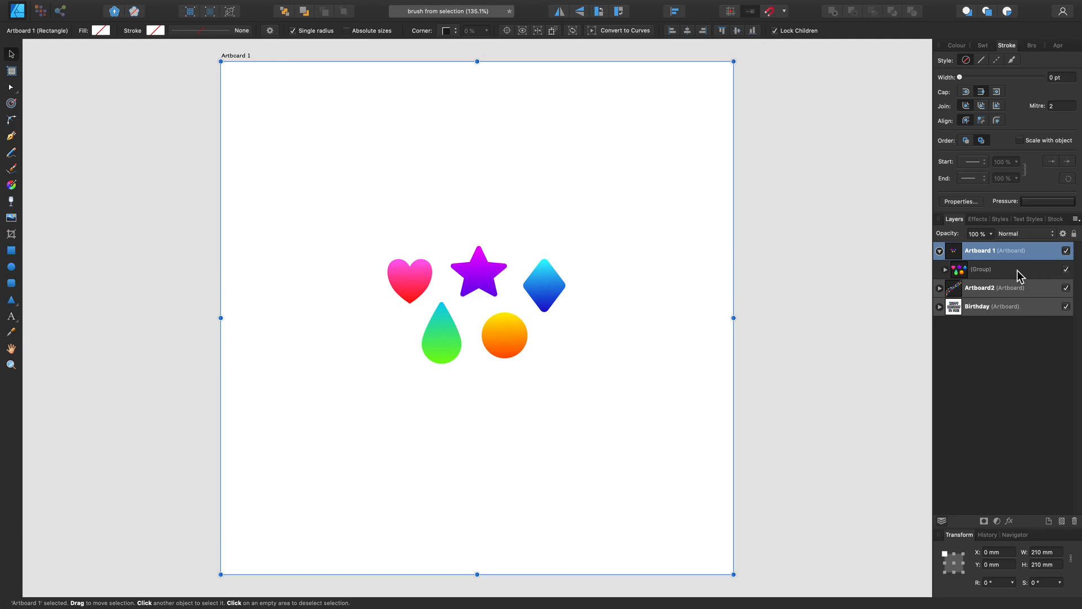
- Duplicate the gradient shape group and rasterise the copy into a pixel layer
right_click(980, 269)
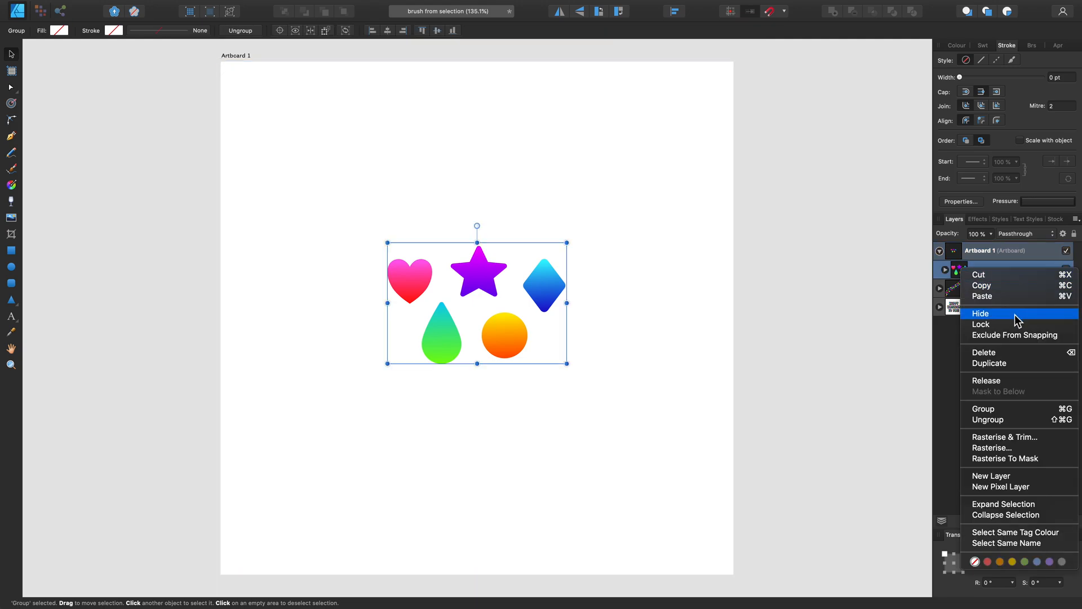
mouse_move(1024, 364)
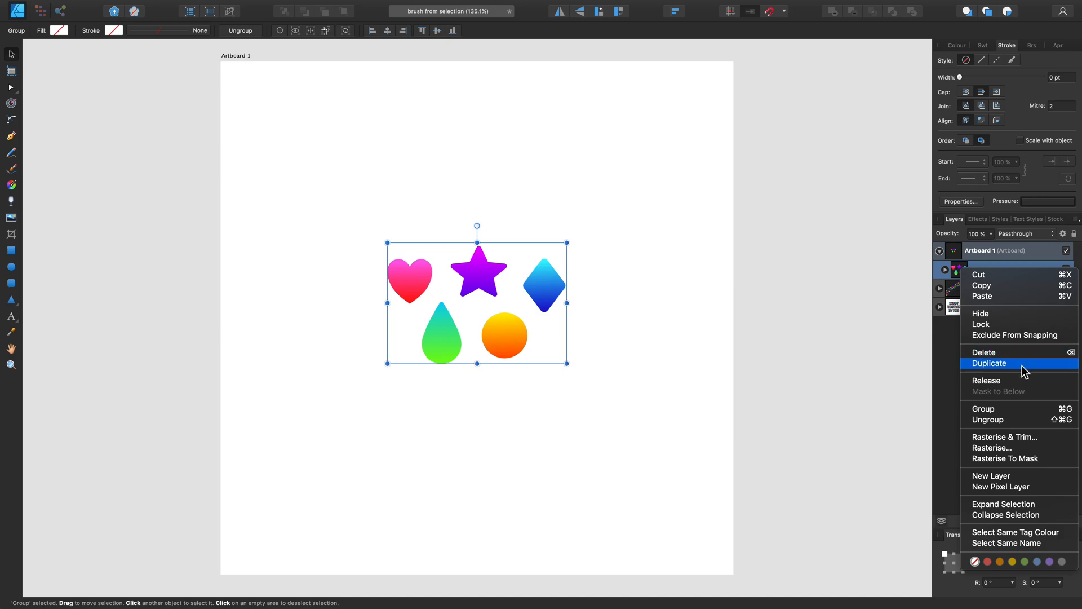
left_click(990, 363)
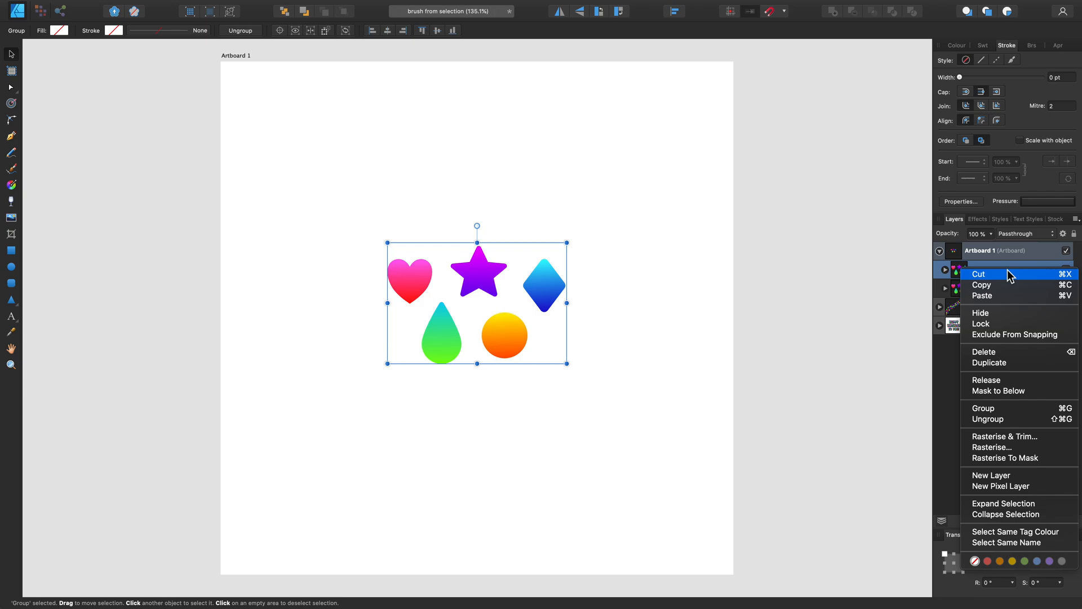
mouse_move(1015, 387)
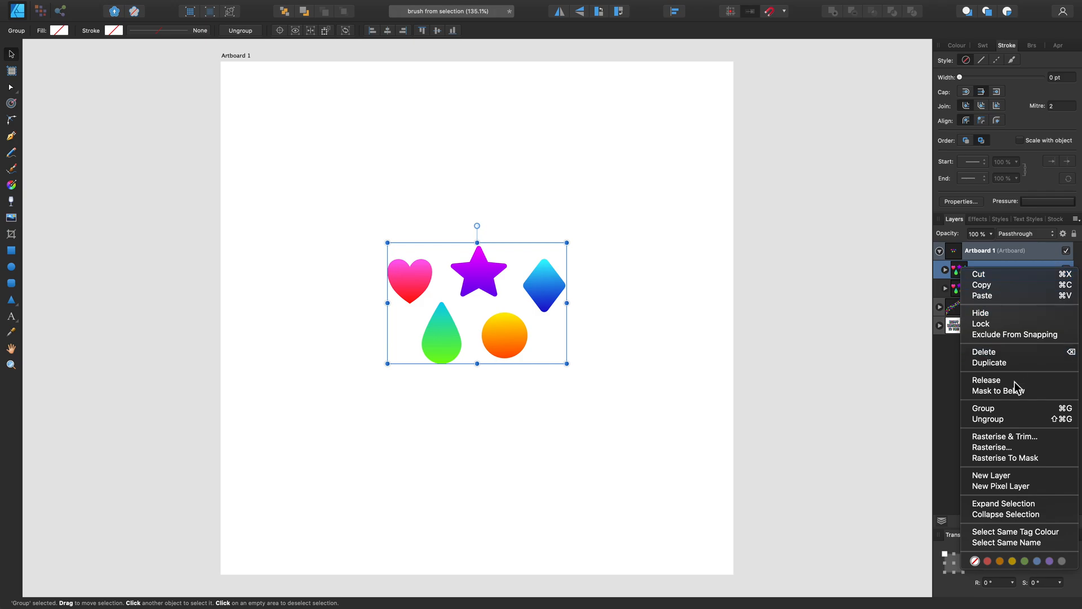
left_click(992, 446)
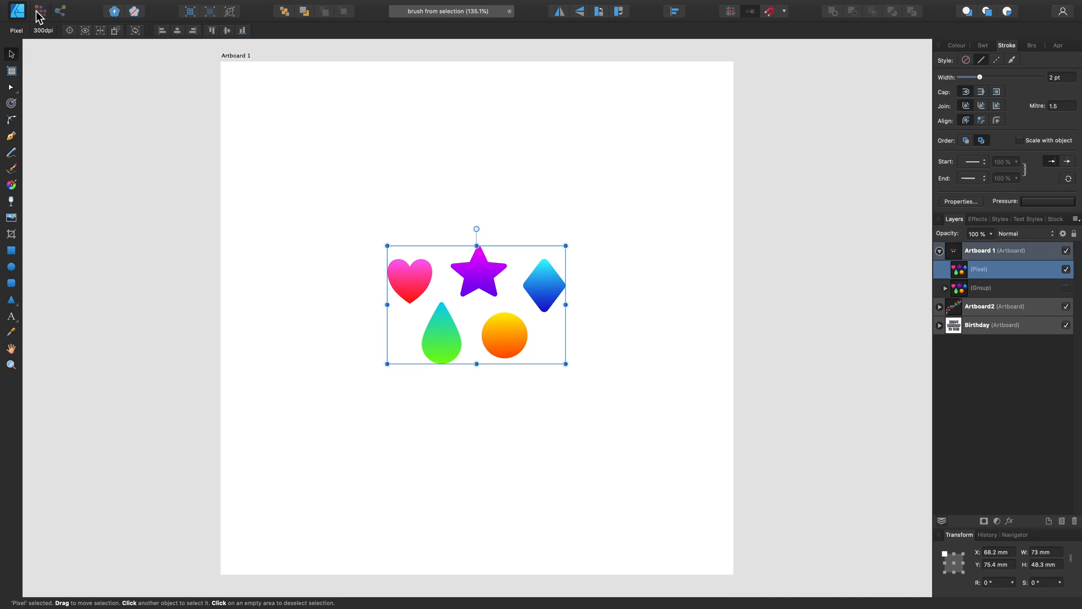
mouse_move(39, 10)
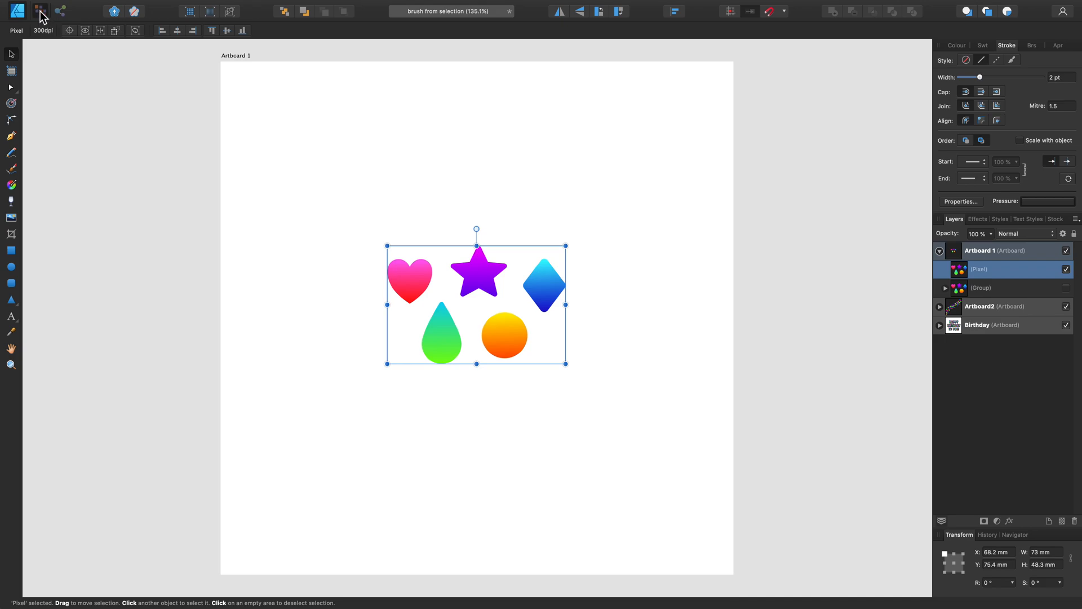
- Switch to the Pixel persona and create a new brush from the selected shapes
left_click(1032, 45)
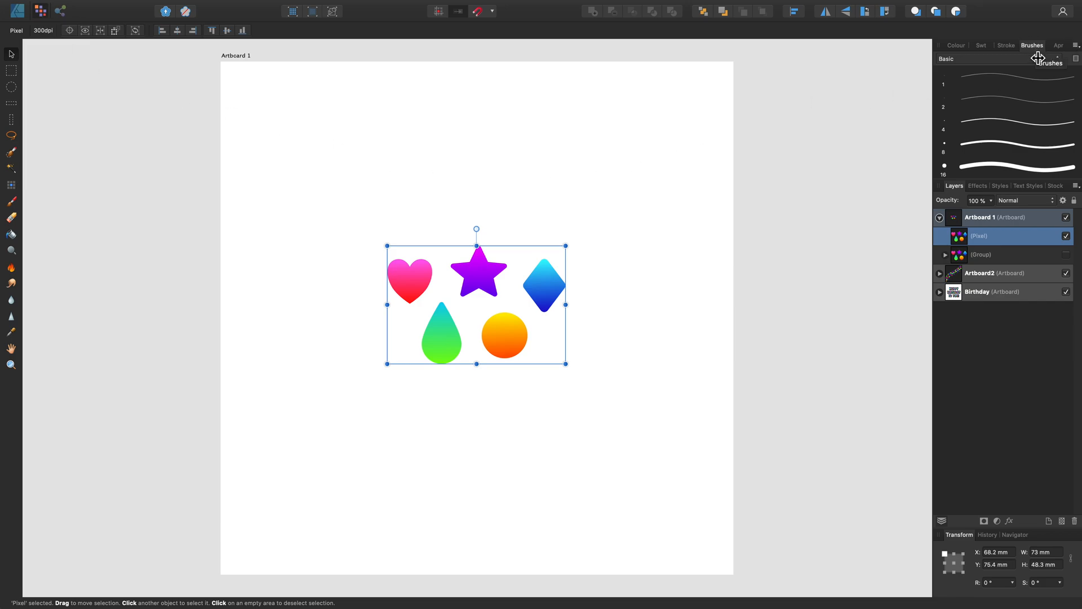
mouse_move(1071, 58)
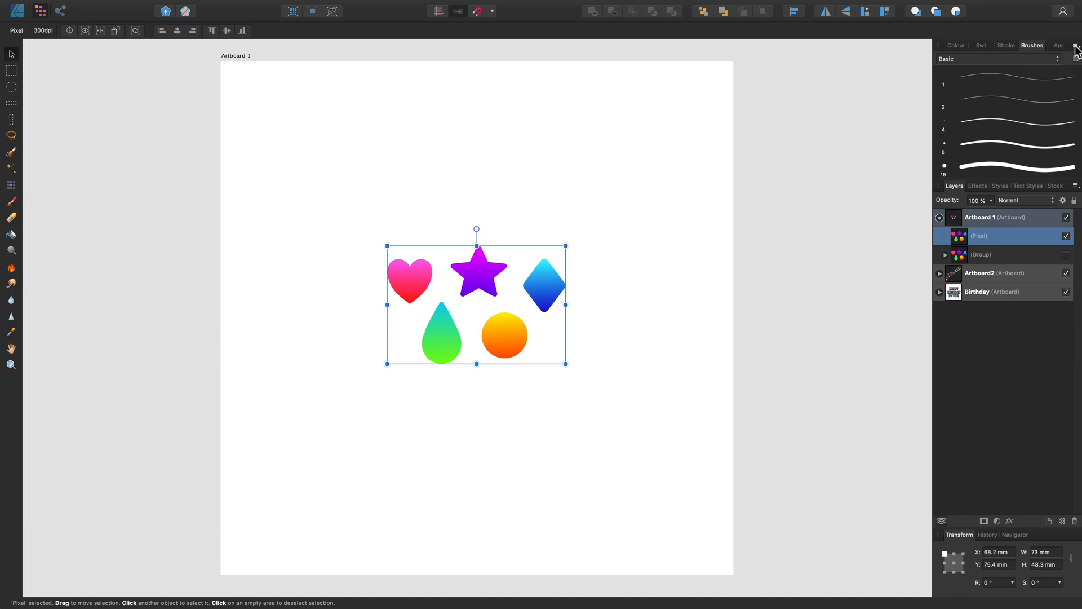
left_click(1074, 46)
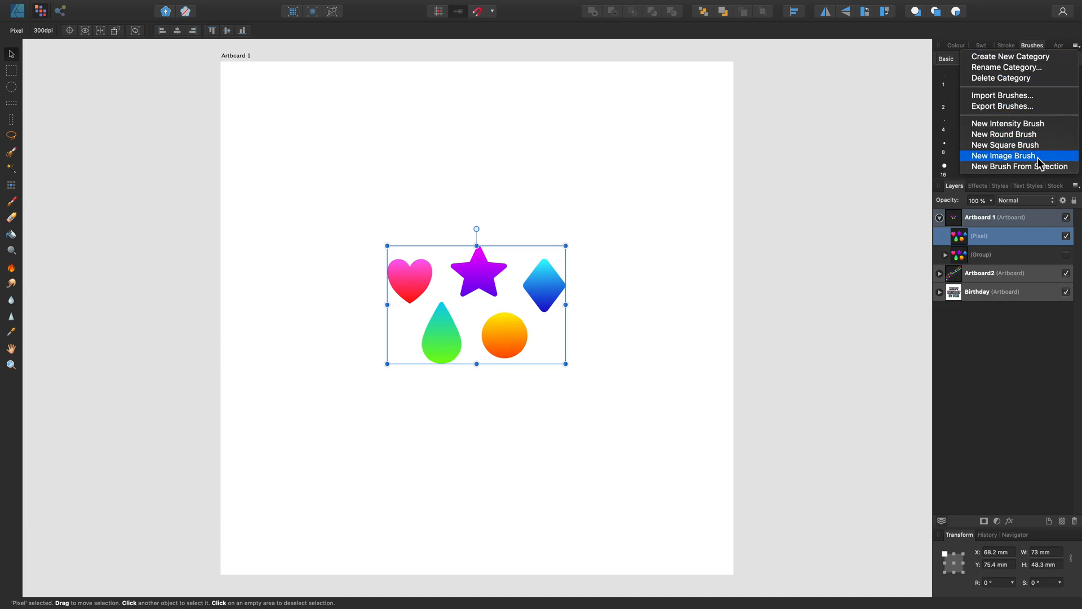
mouse_move(1049, 171)
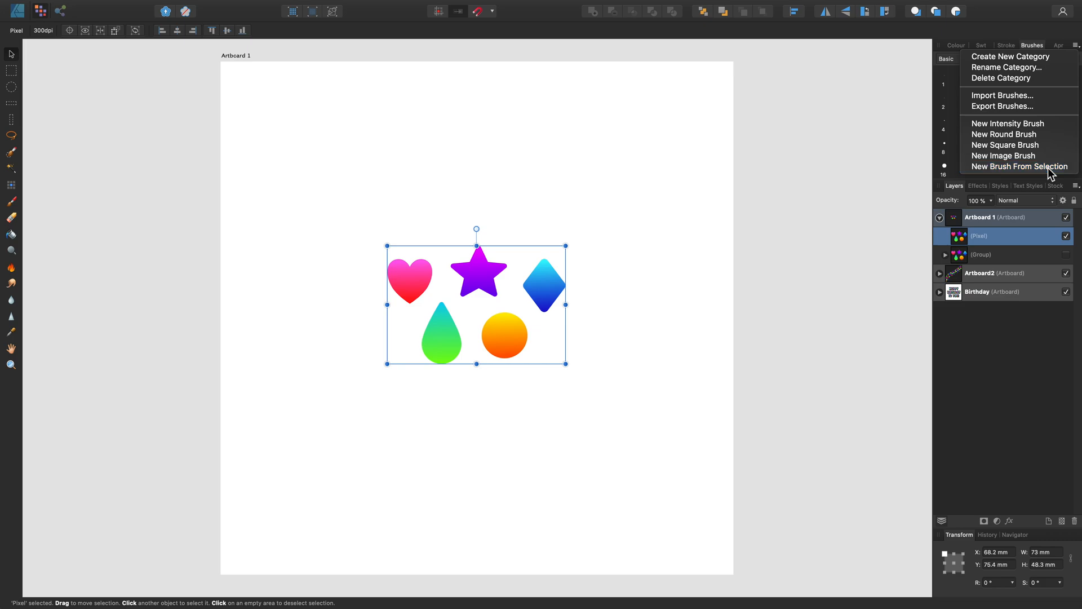
left_click(1021, 166)
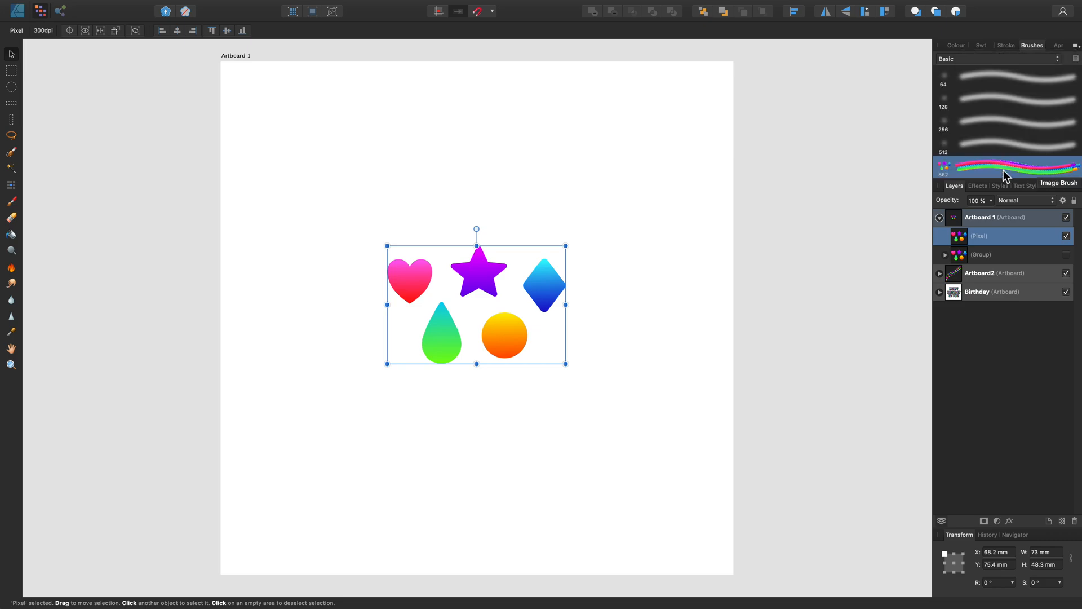
- Open the new image brush's editing dialog and show its Dynamics settings
double_click(1008, 167)
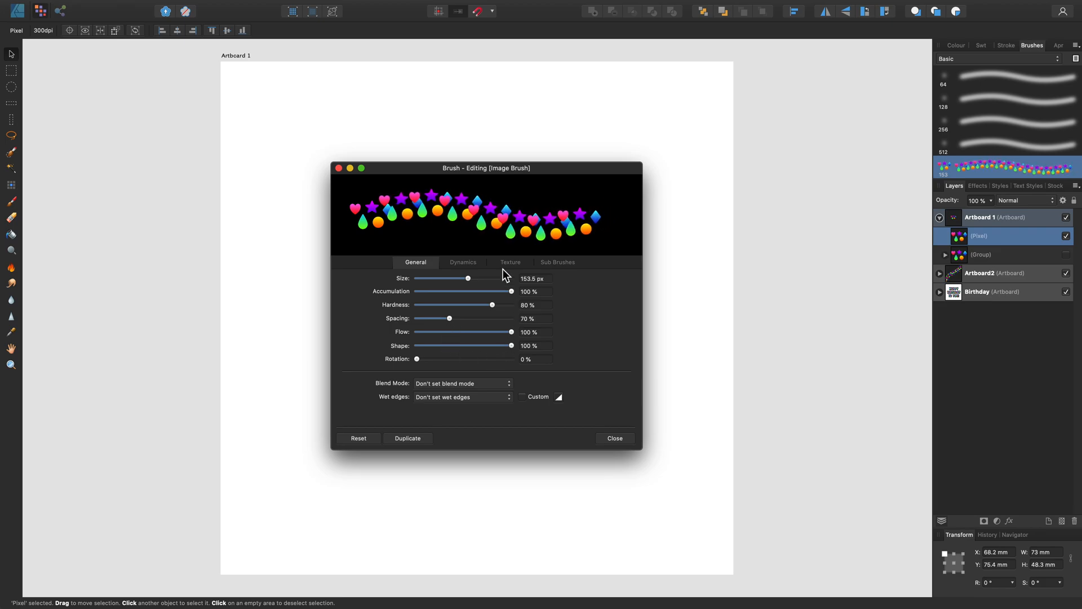
left_click(463, 262)
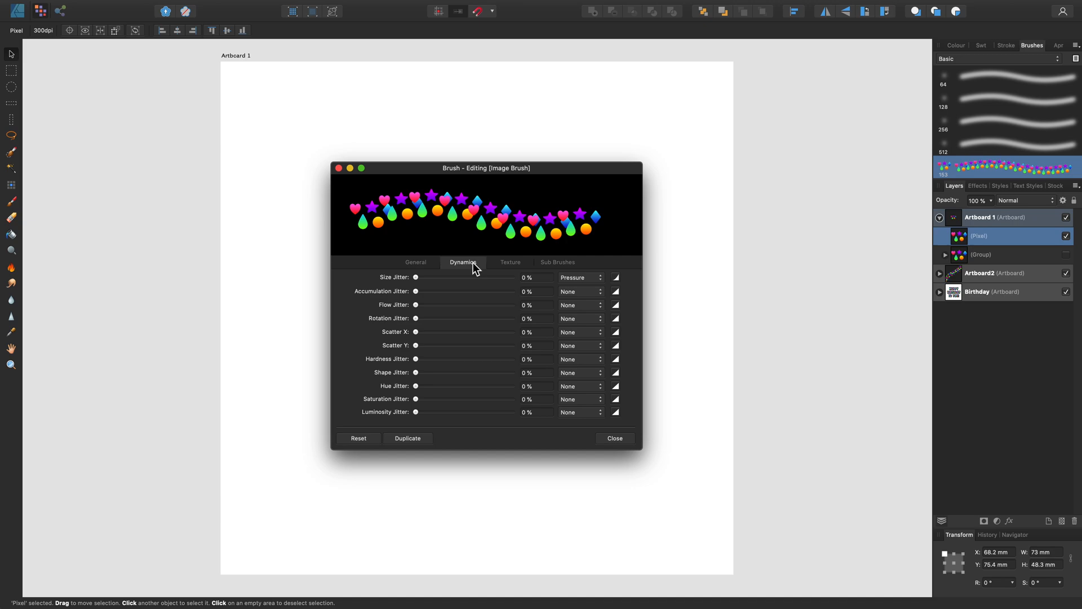
mouse_move(428, 284)
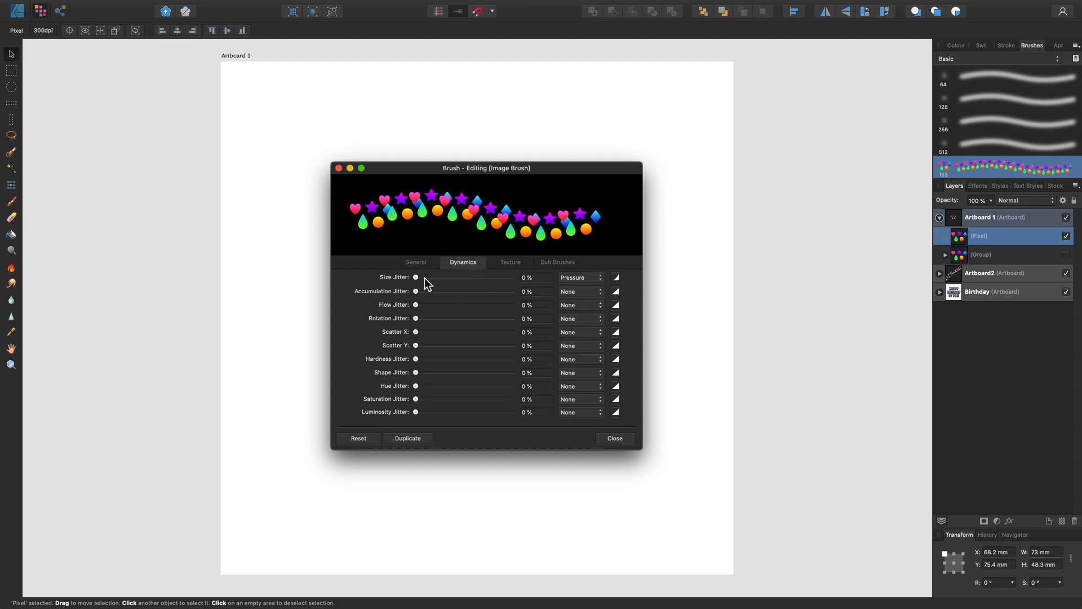
mouse_move(434, 357)
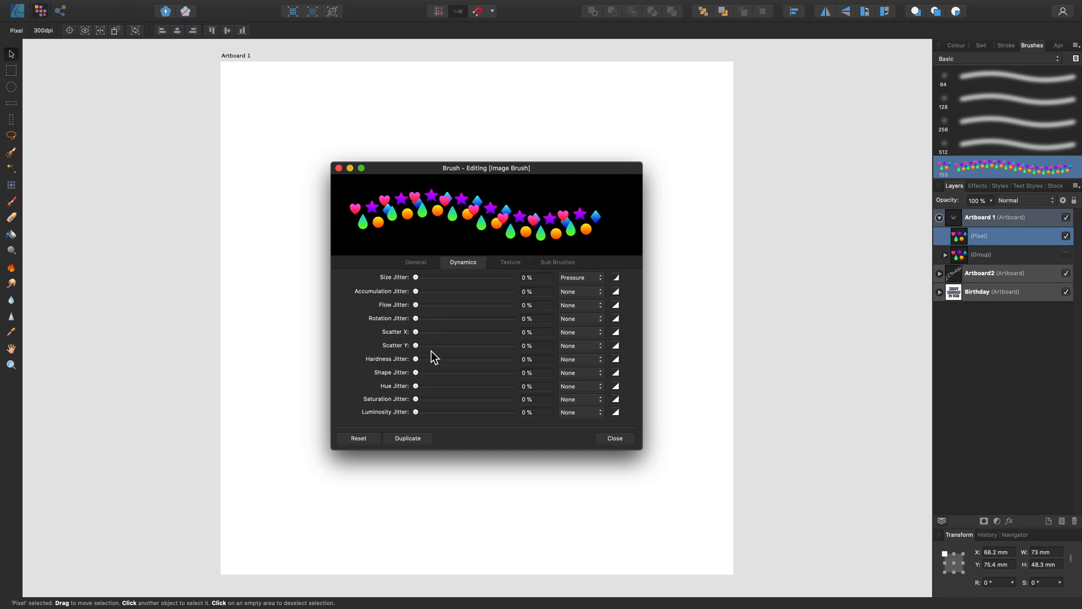
mouse_move(427, 380)
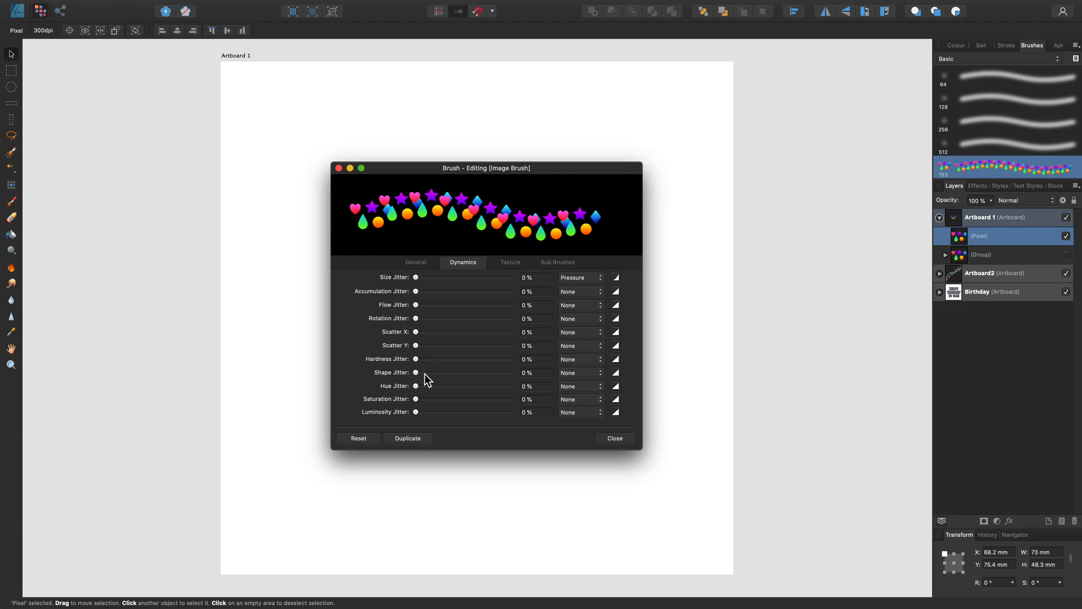
mouse_move(418, 323)
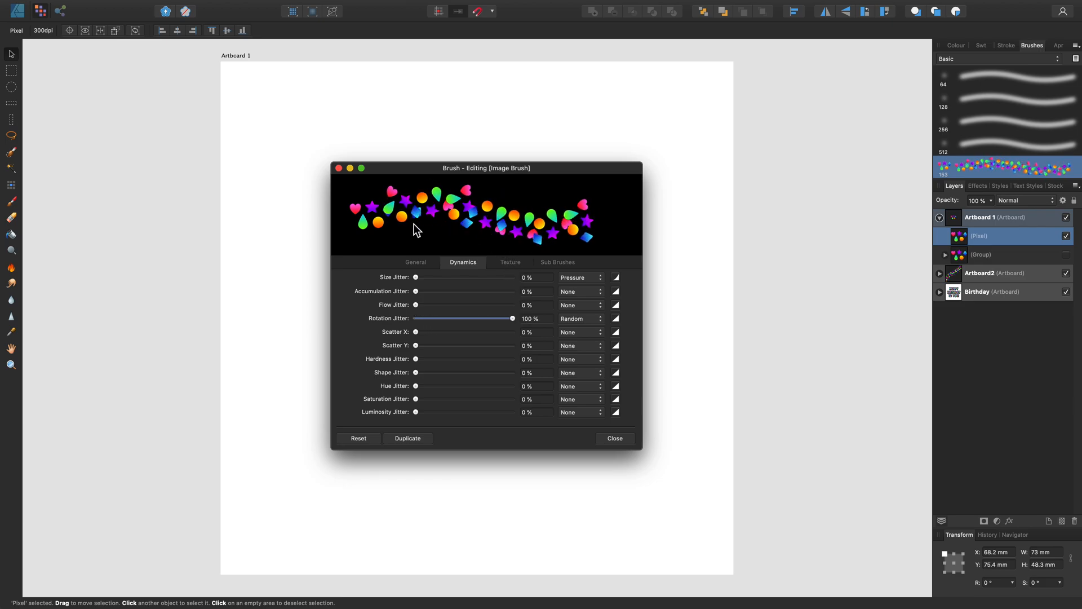
mouse_move(612, 230)
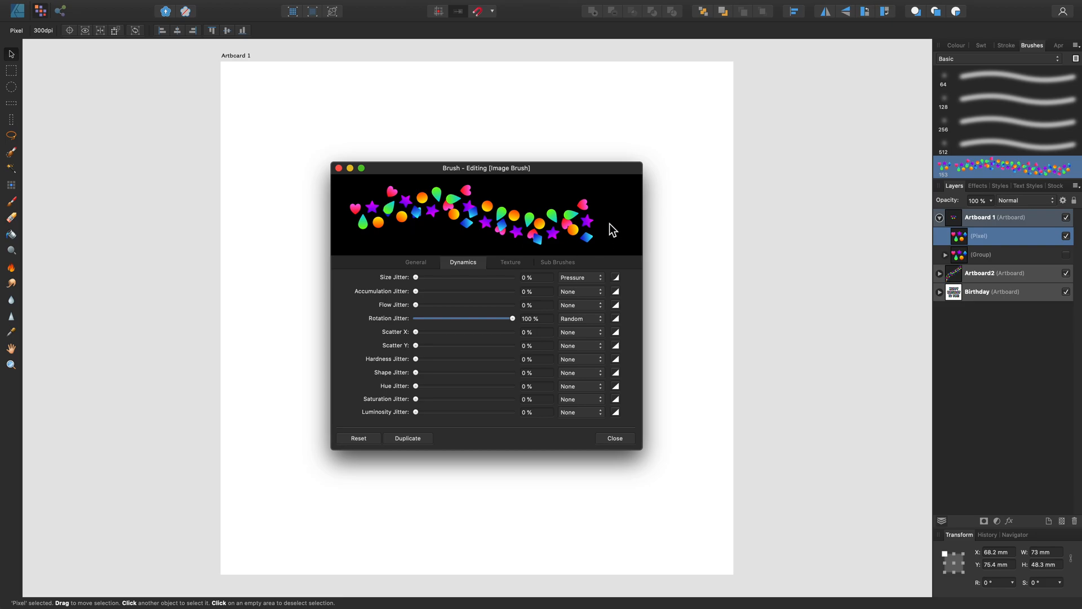
mouse_move(424, 396)
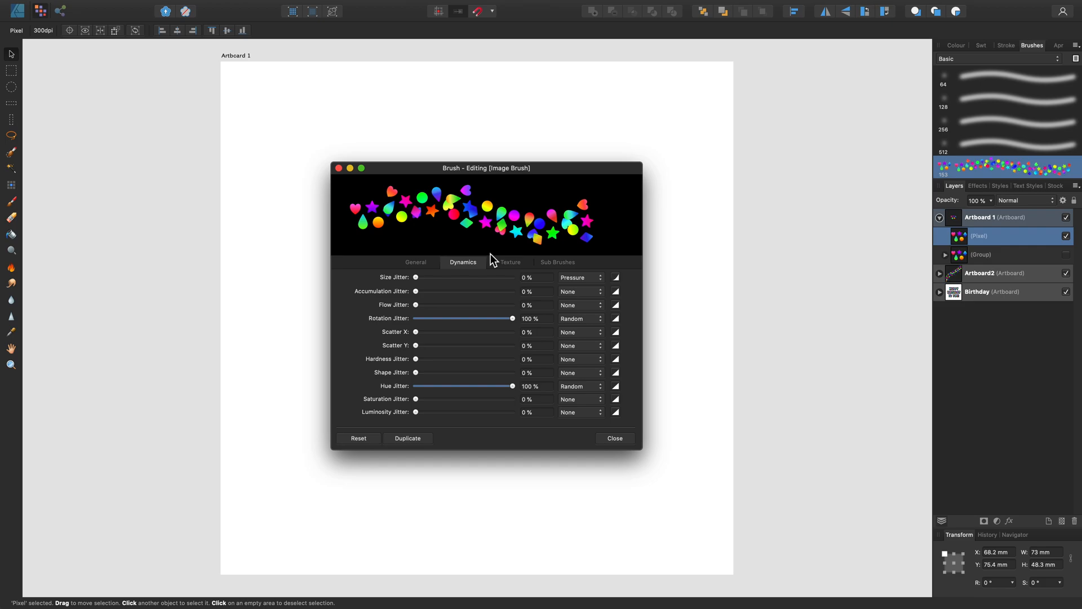
mouse_move(580, 243)
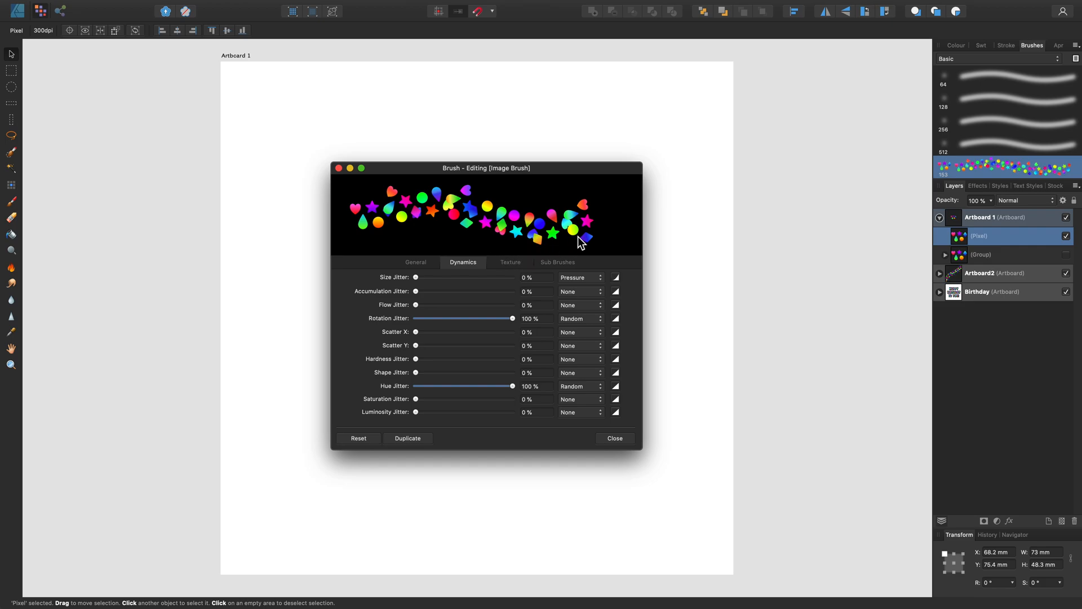
mouse_move(539, 305)
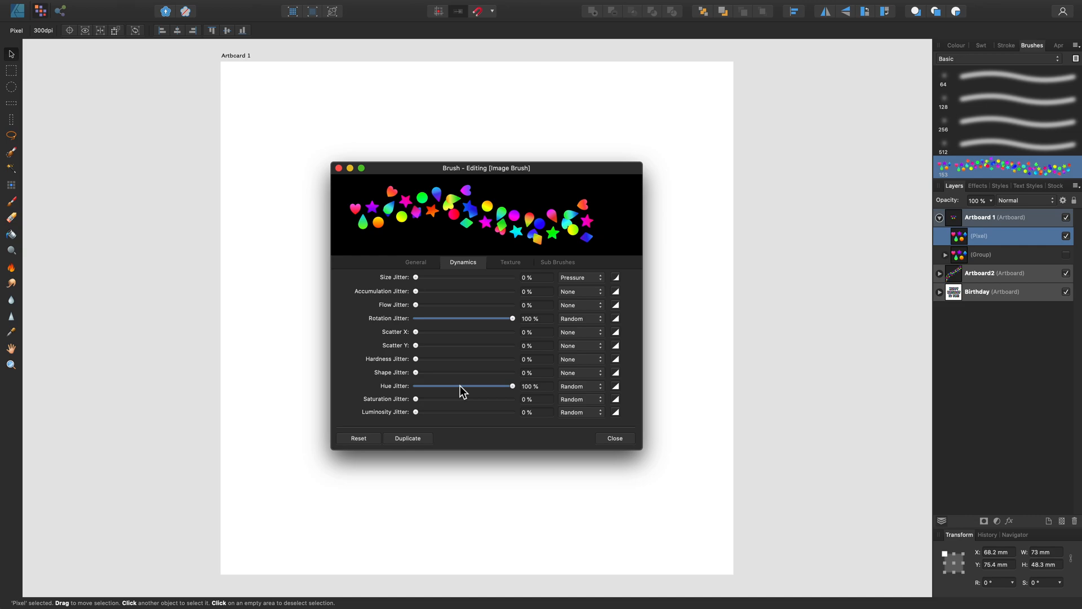
mouse_move(510, 269)
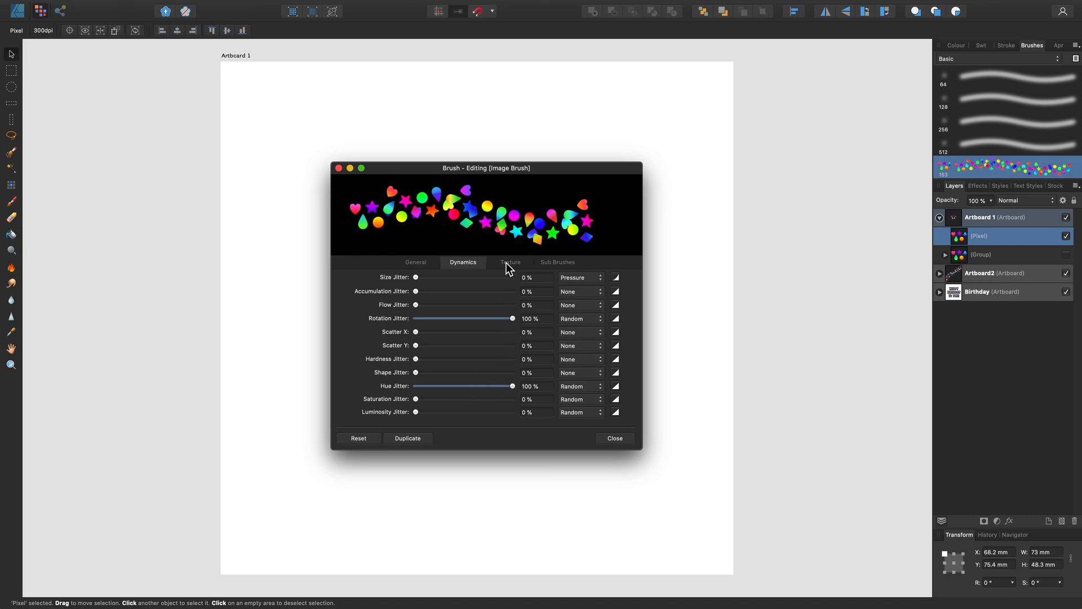
- Review the brush's Texture and Sub Brushes settings, then close the brush editor
left_click(509, 261)
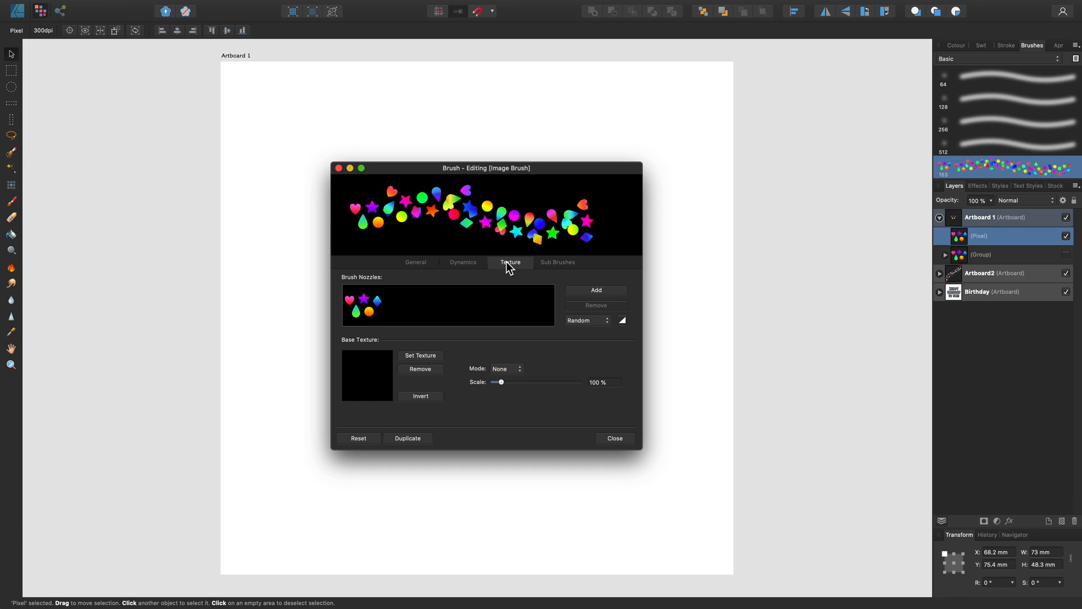
left_click(557, 262)
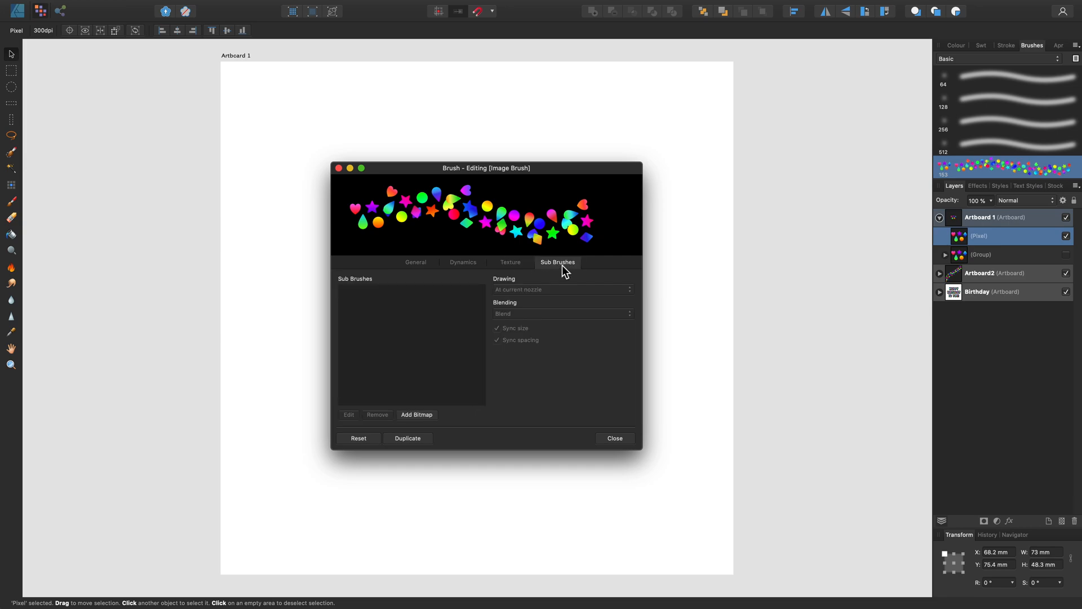
mouse_move(444, 422)
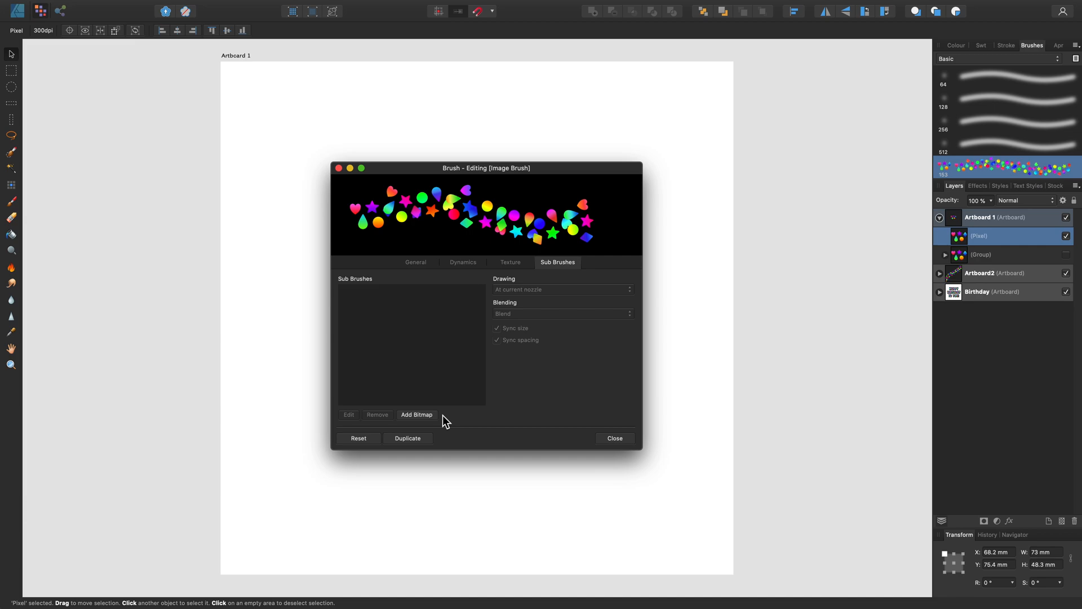
left_click(612, 437)
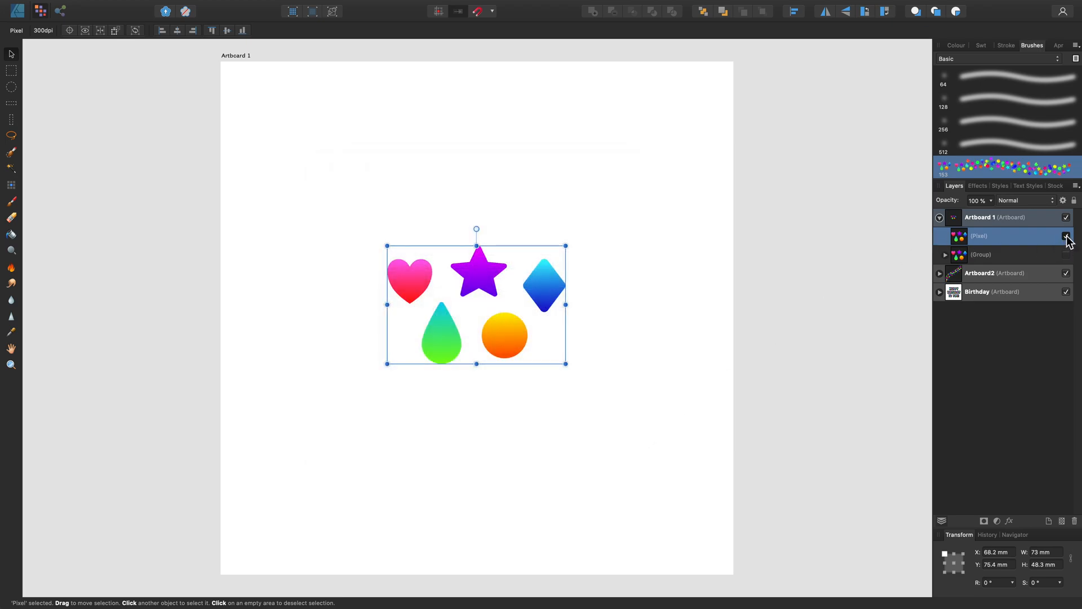
- Hide the original shapes layer, choose the Paint Brush Tool and enlarge the brush twice
left_click(1067, 236)
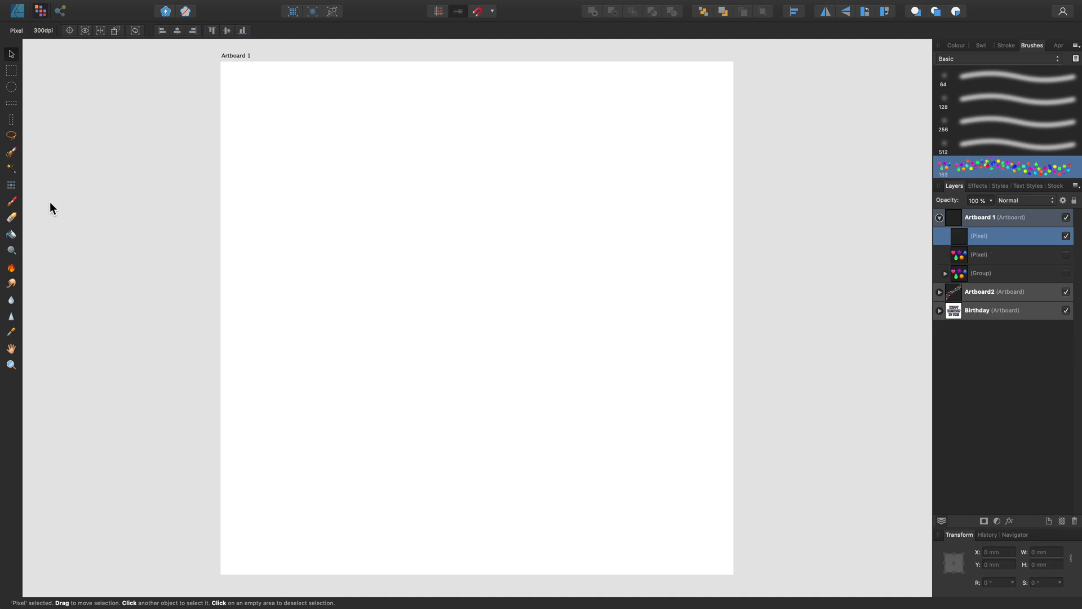
left_click(11, 203)
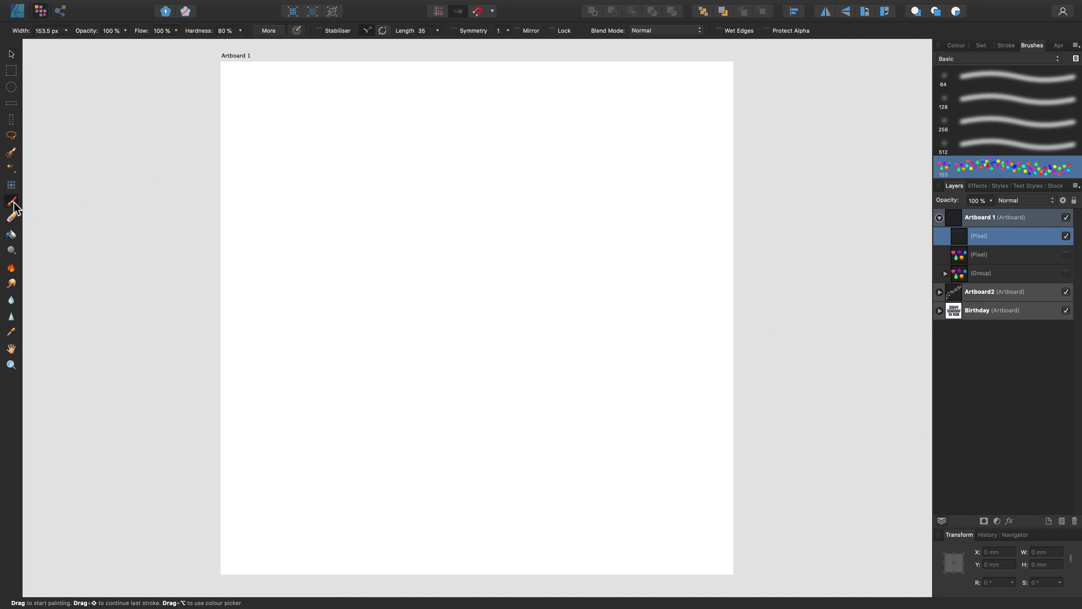
mouse_move(359, 318)
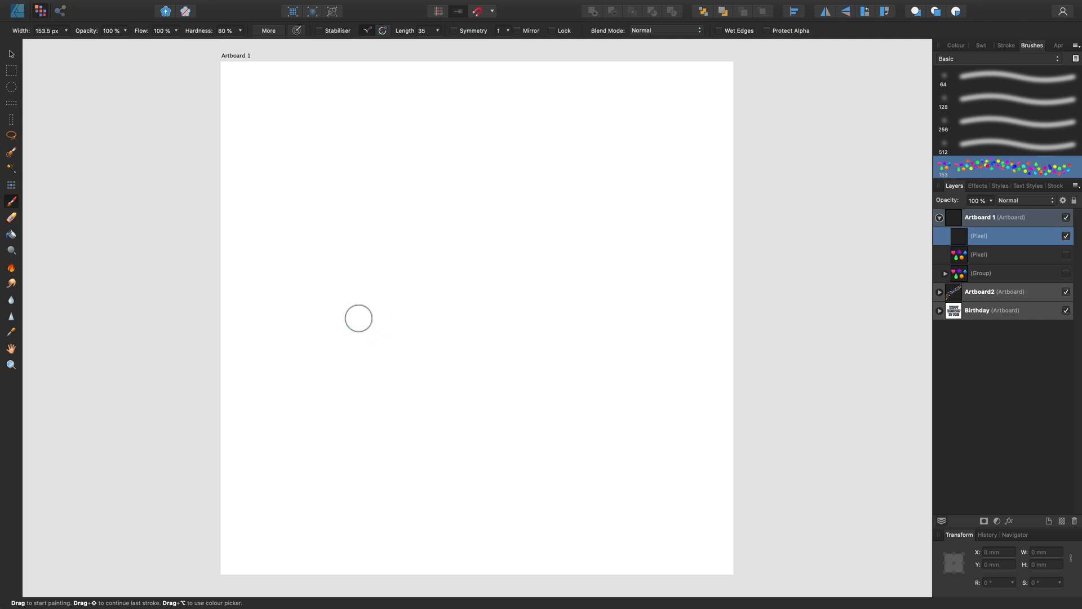
key("]")
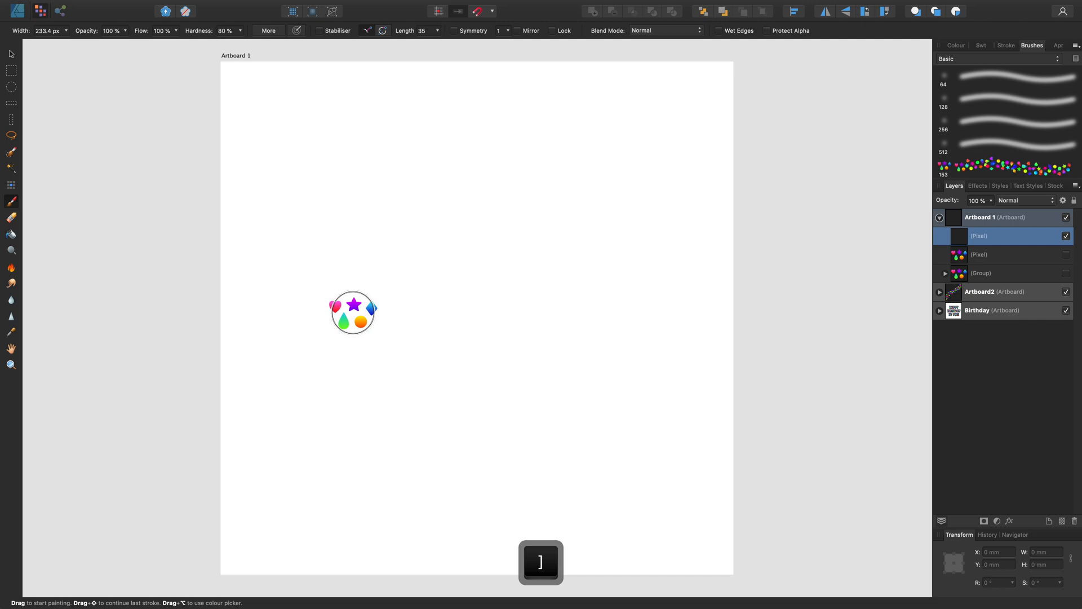
key("]")
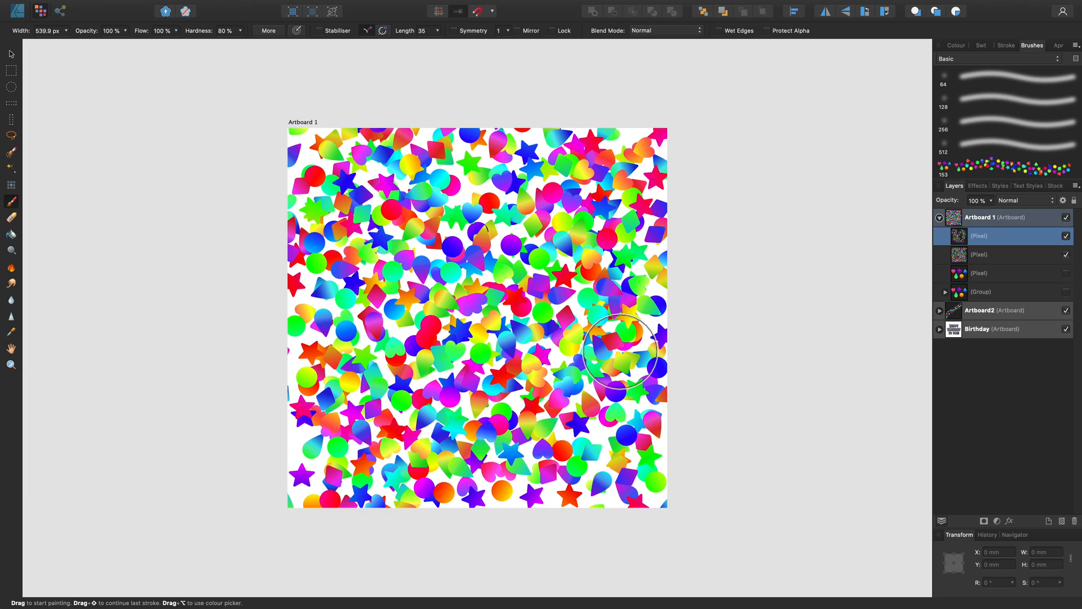
mouse_move(311, 366)
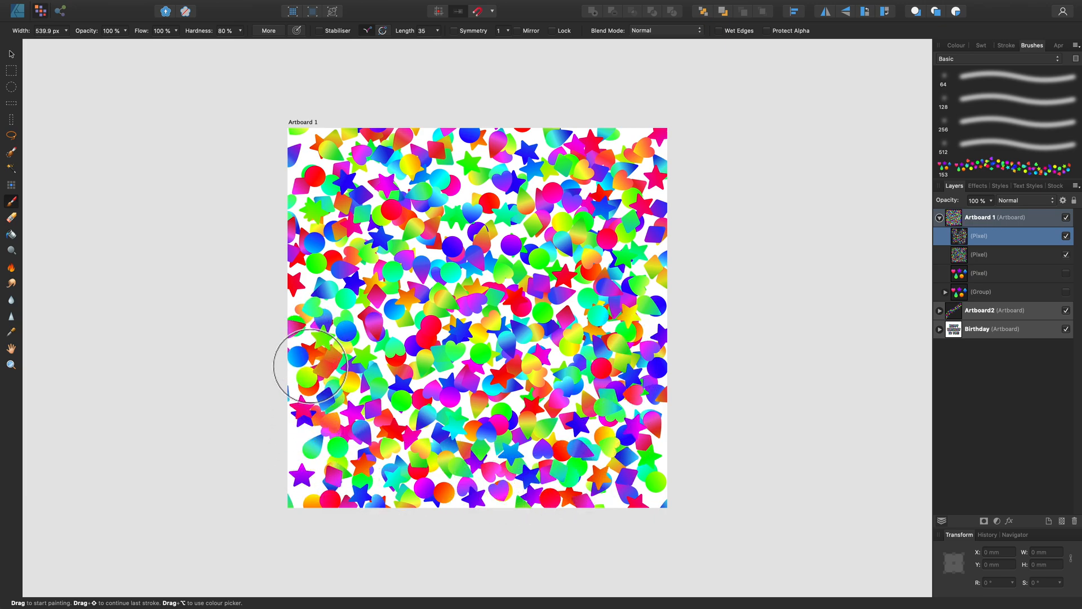
mouse_move(655, 293)
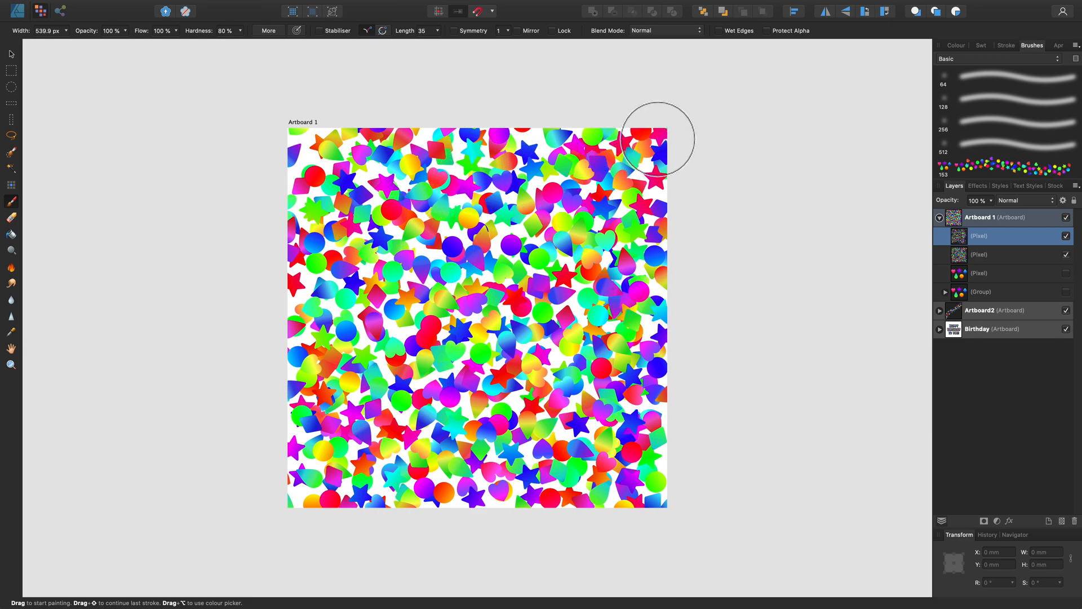
mouse_move(1016, 244)
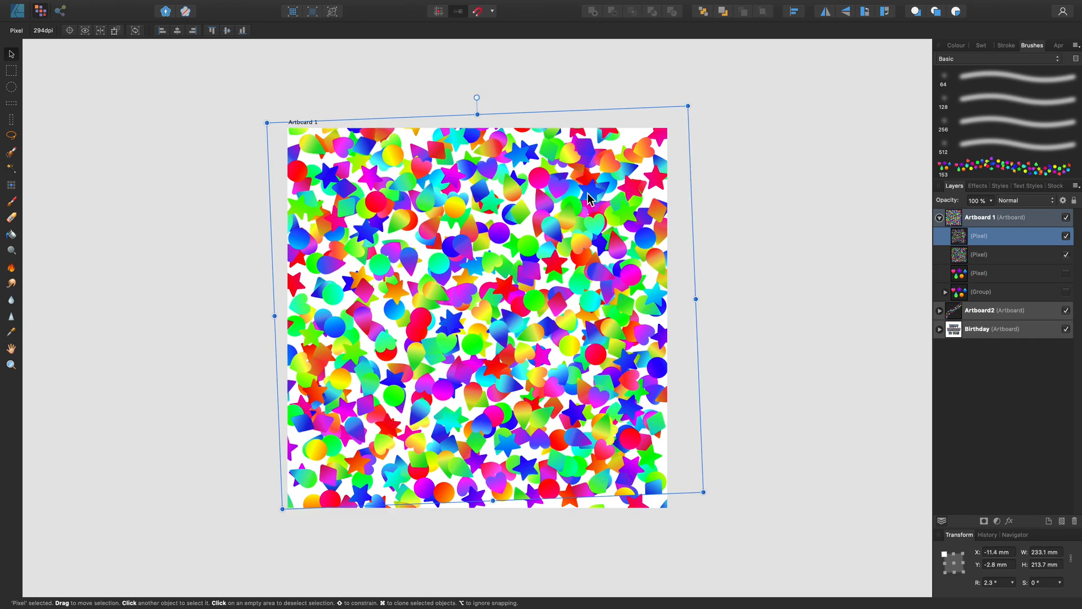
left_click(735, 225)
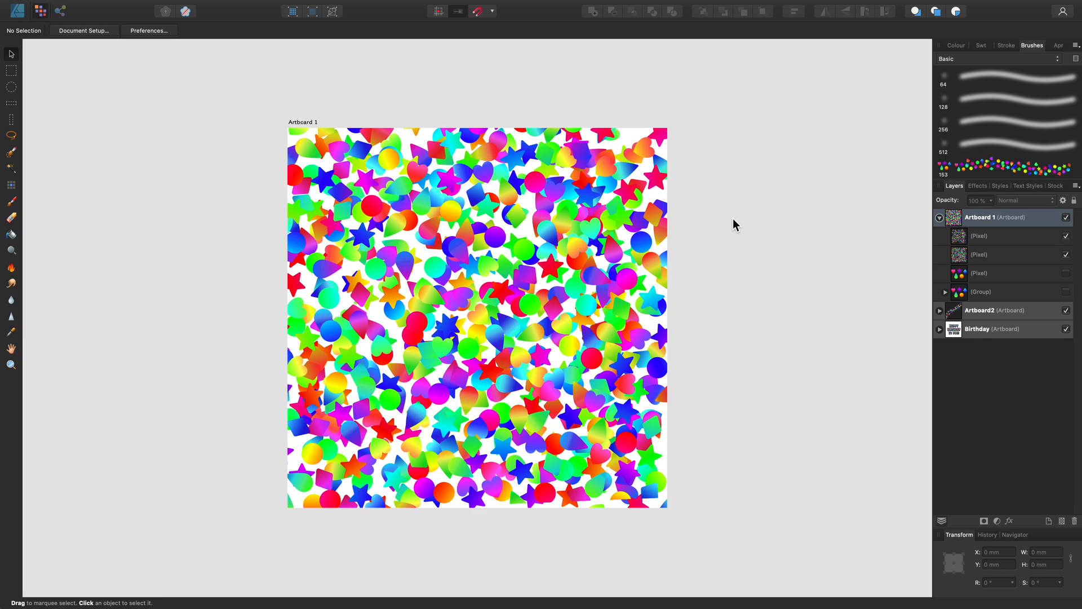
mouse_move(144, 51)
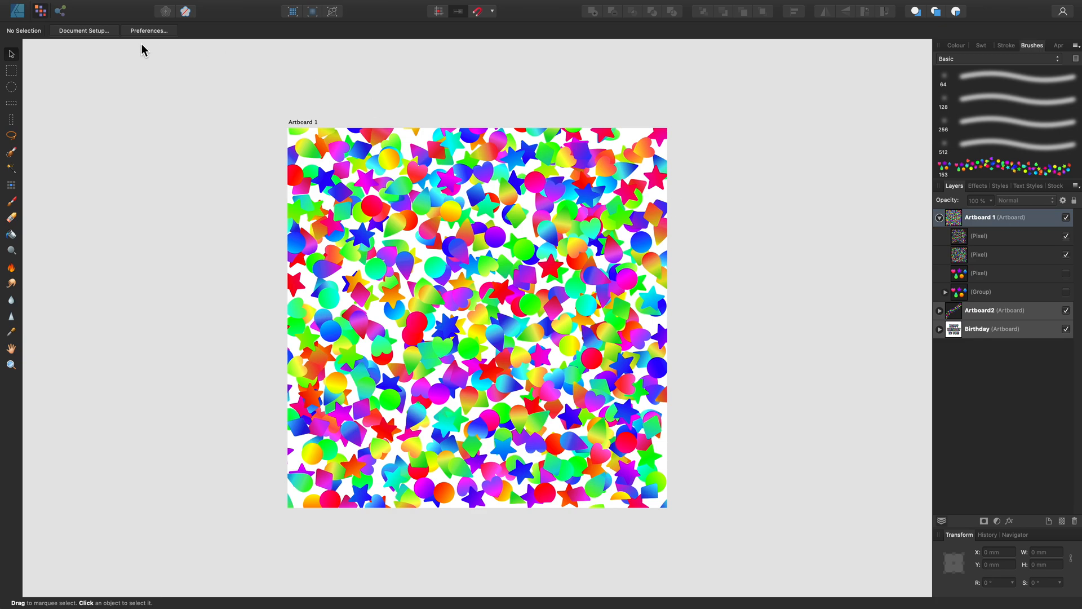
mouse_move(18, 11)
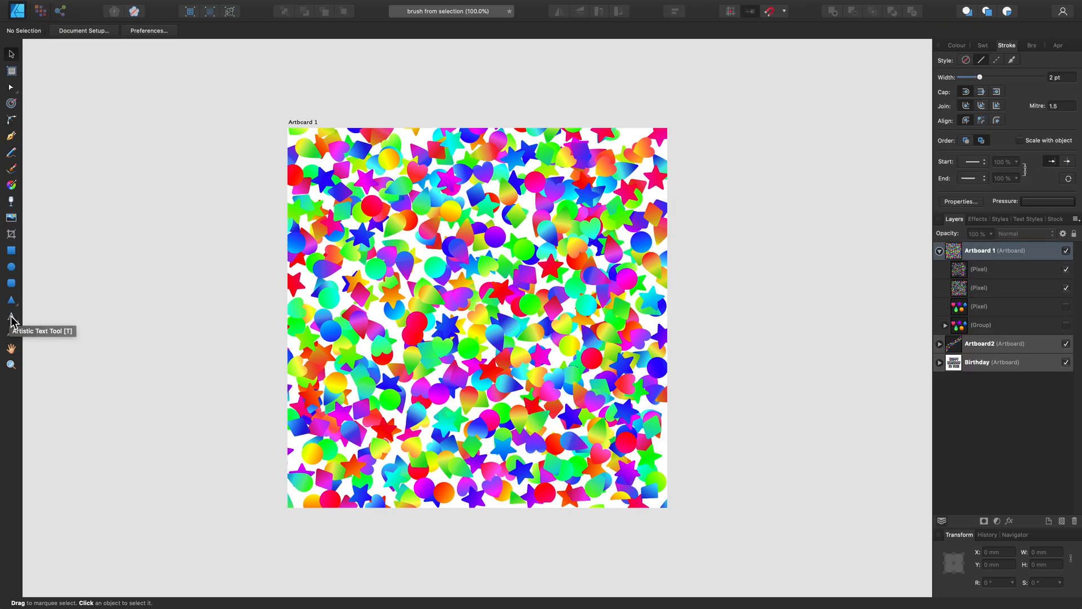
- Type HAPPY / BIRTHDAY / TO YOU! with the Artistic Text Tool
left_click(12, 316)
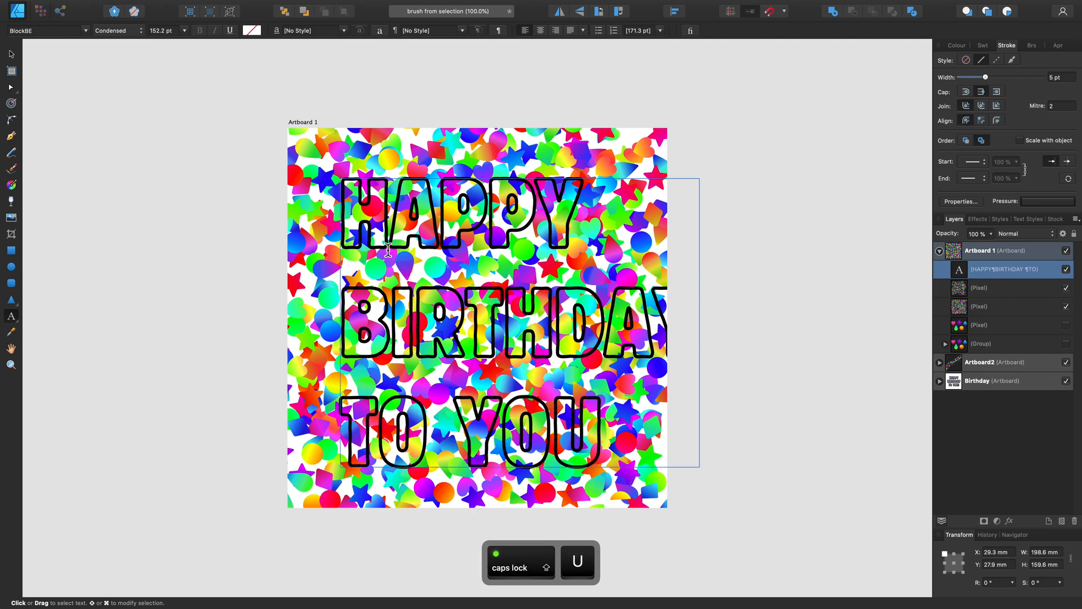
type("!")
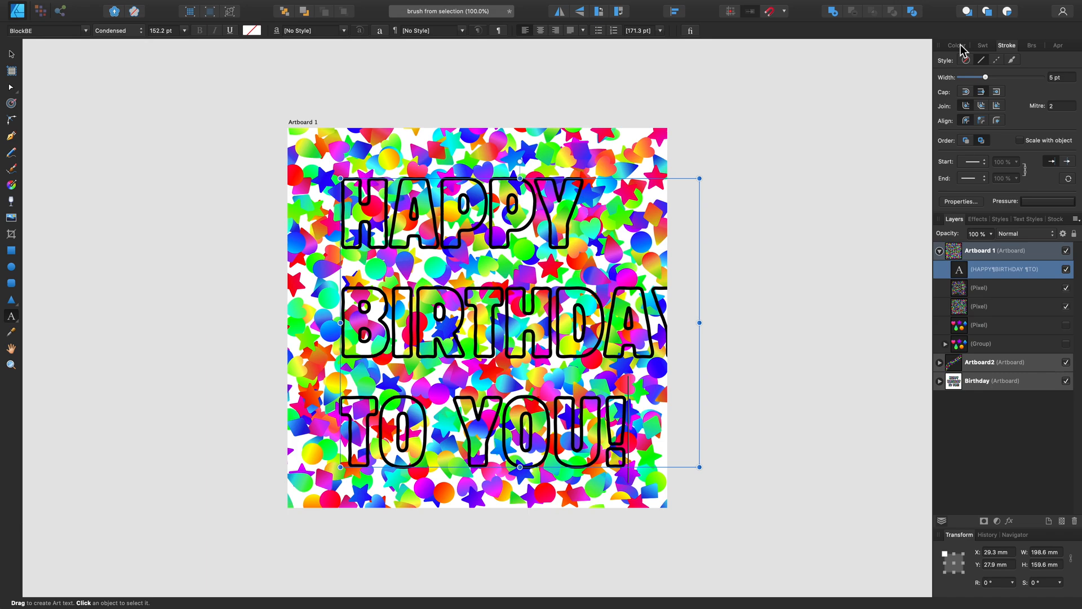
- Centre-align the three text lines and select the confetti clipped inside the letters
left_click(954, 46)
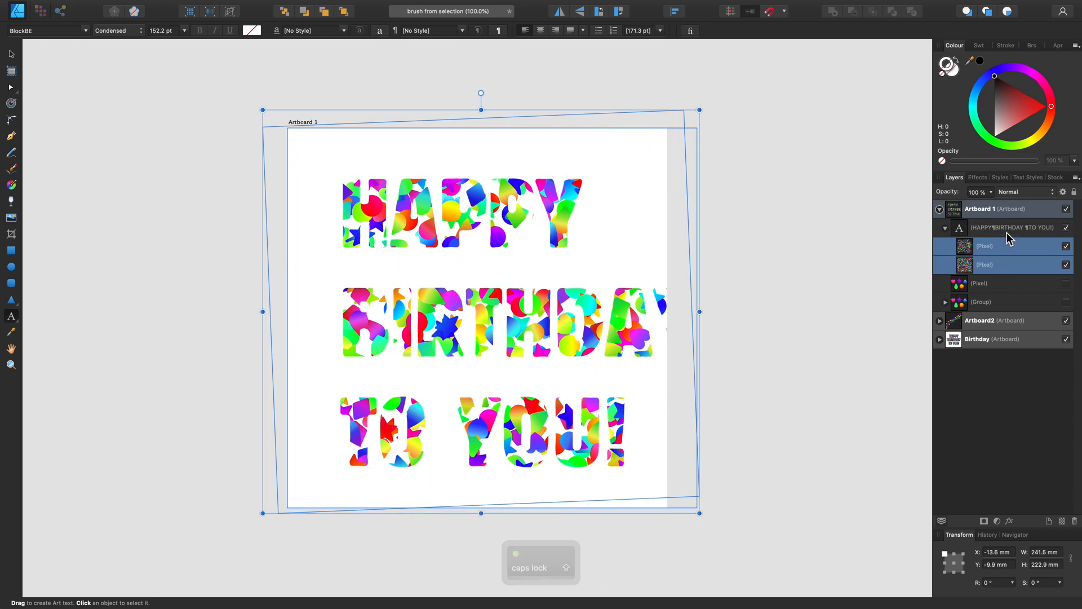
left_click(1012, 227)
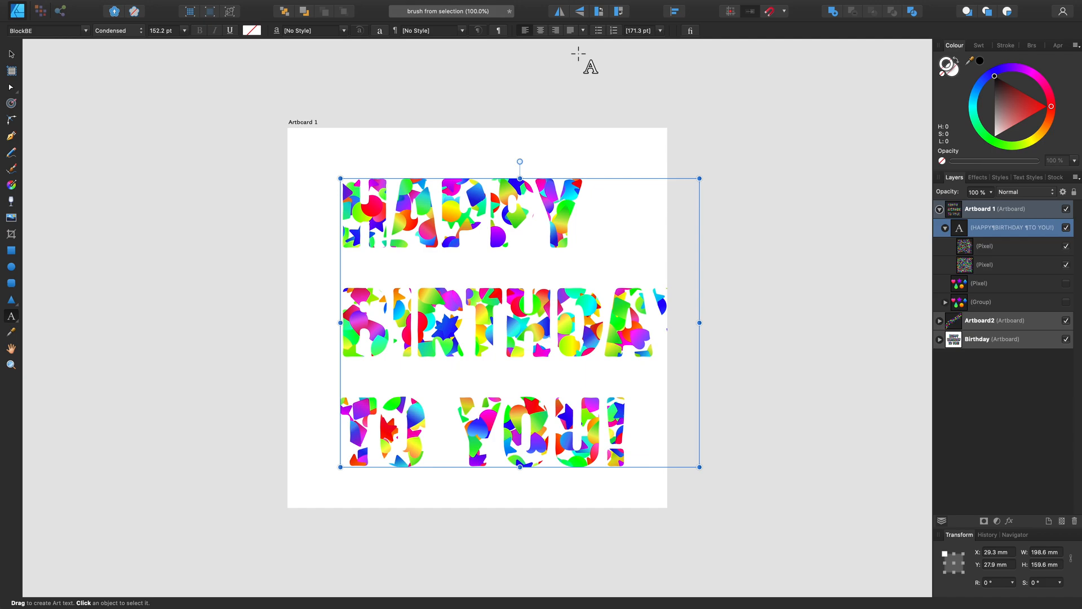
mouse_move(541, 33)
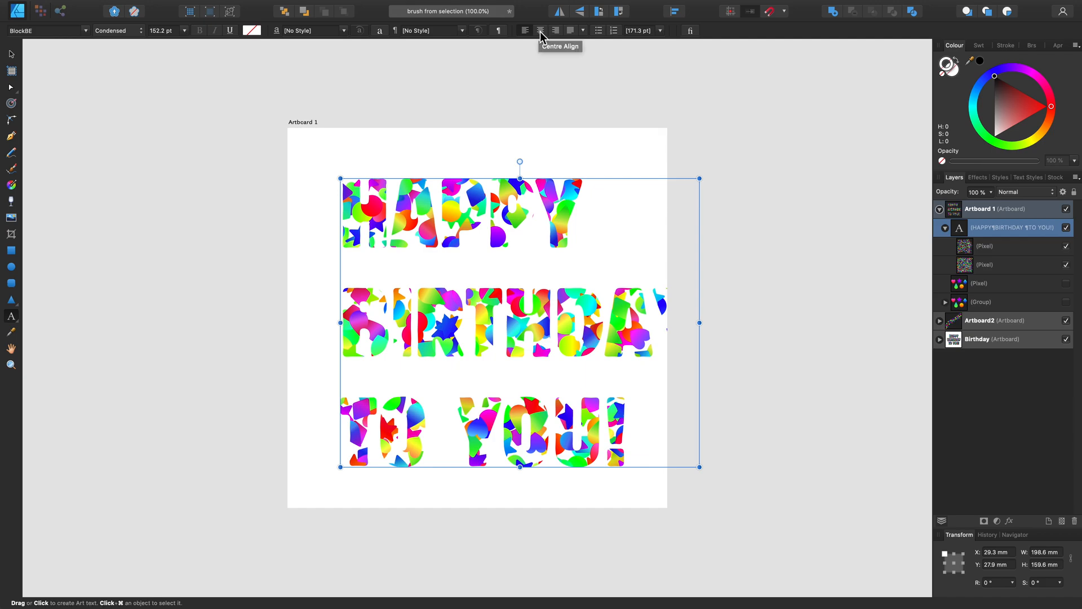
left_click(542, 30)
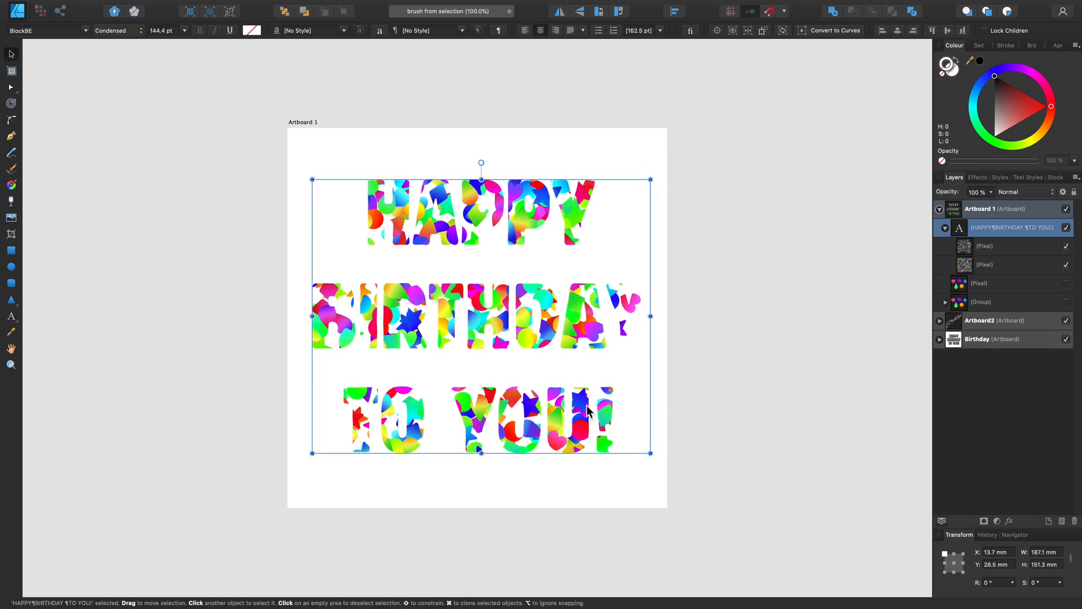
left_click(1012, 264)
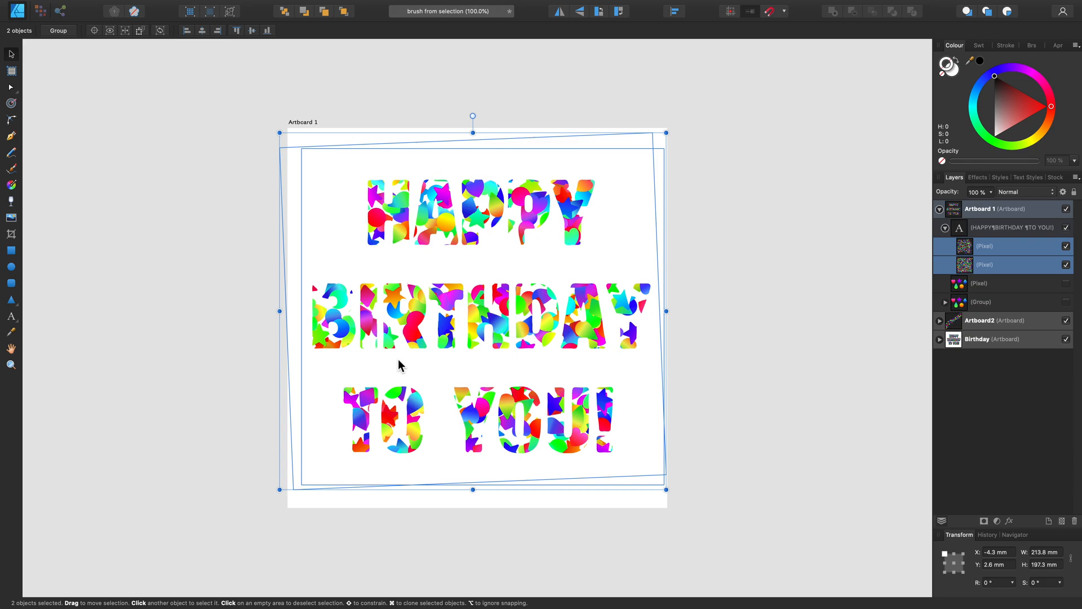
mouse_move(830, 232)
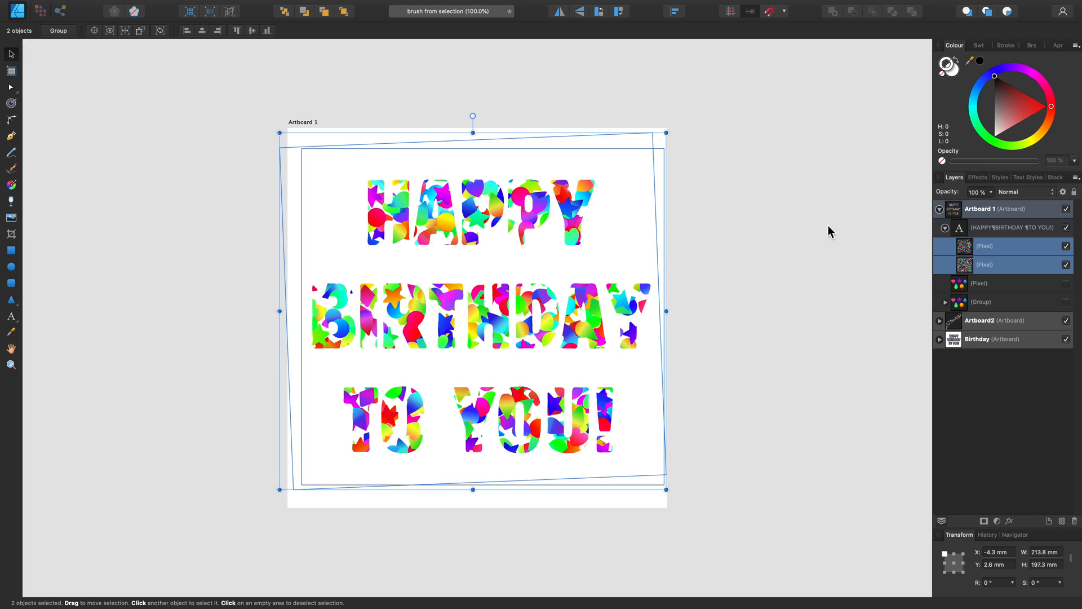
- Select the lettering copy and pick its clipped confetti layers for removal
left_click(1015, 227)
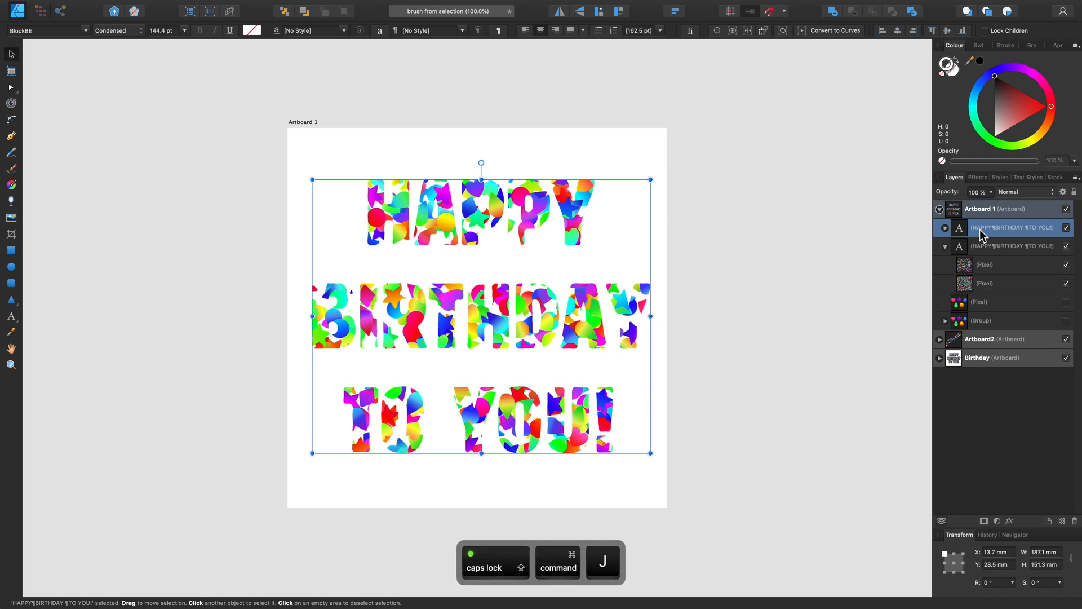
left_click(945, 228)
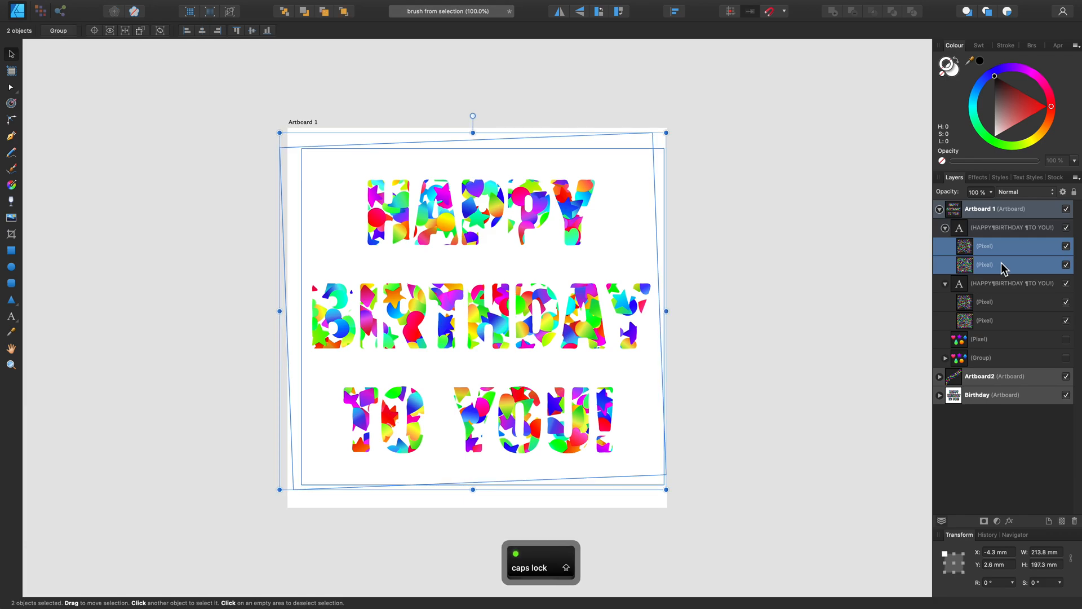
left_click(1011, 227)
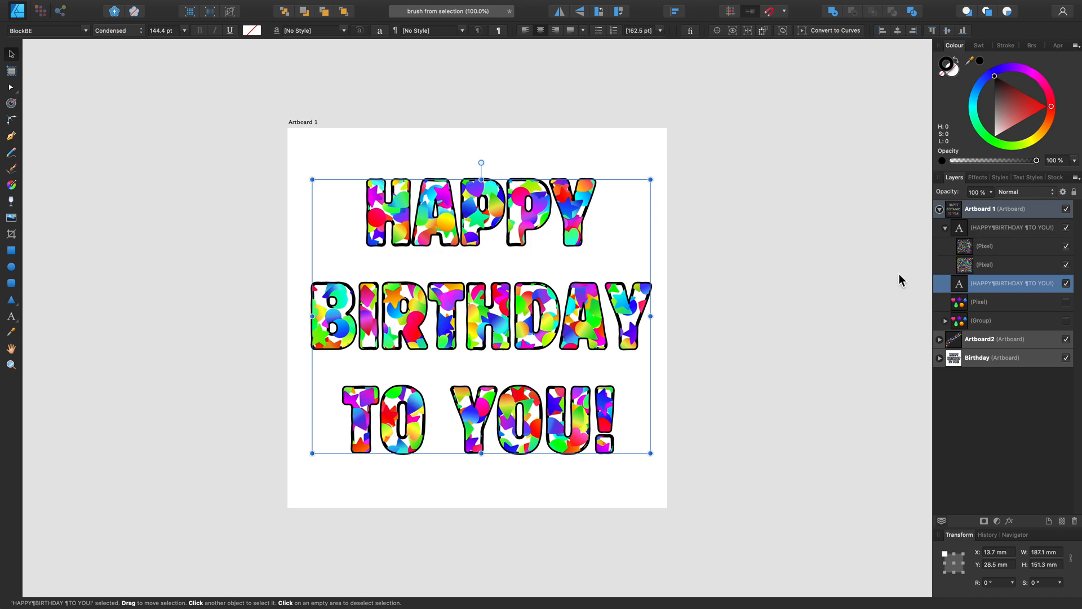
mouse_move(695, 368)
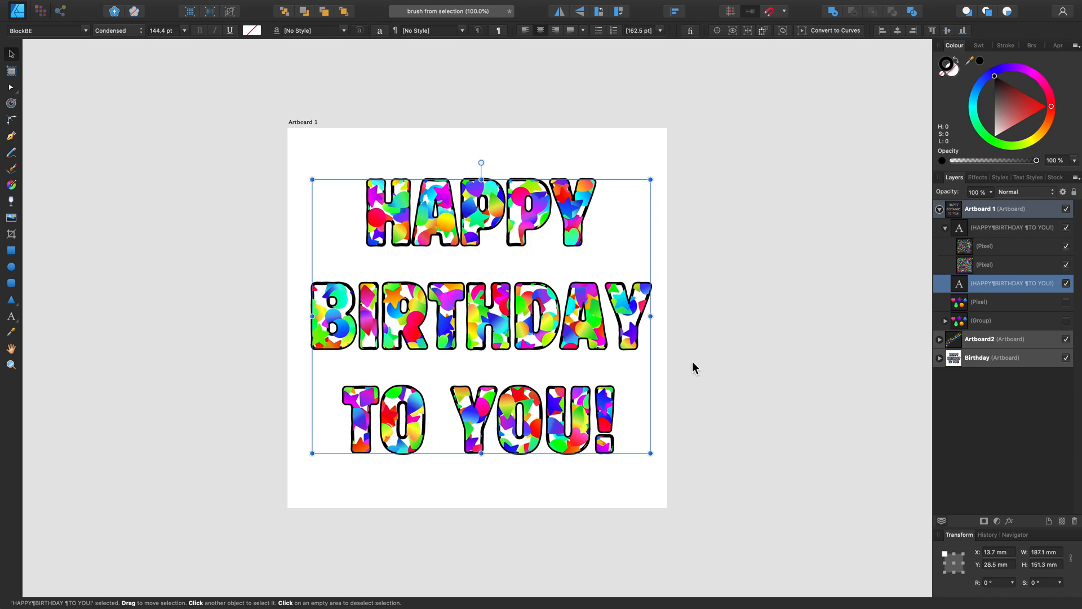
mouse_move(627, 408)
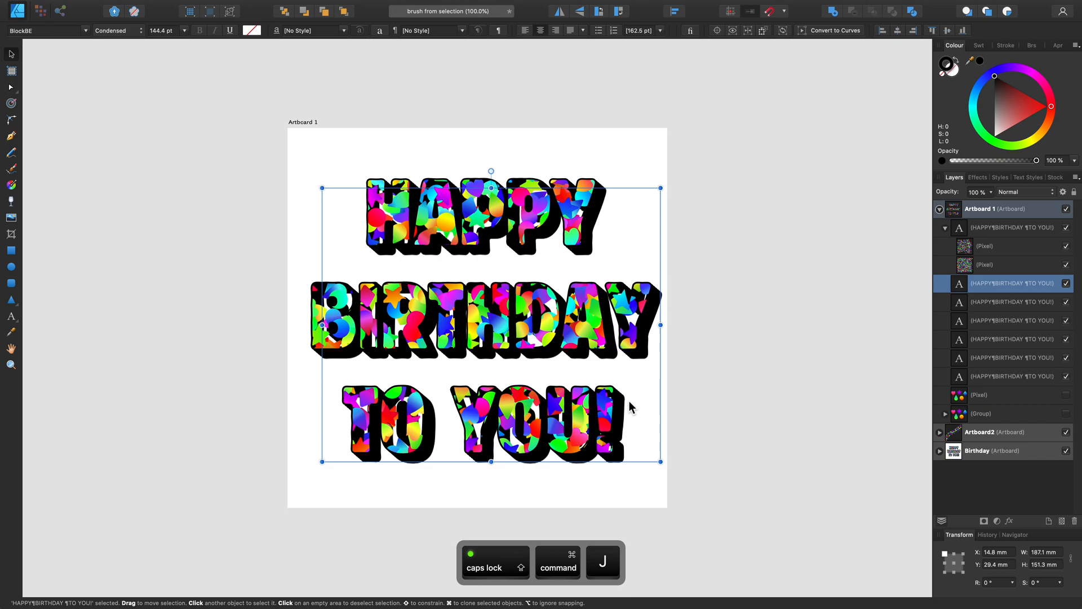
- Add another offset black shadow copy, then select the top confetti lettering
key("cmd+j")
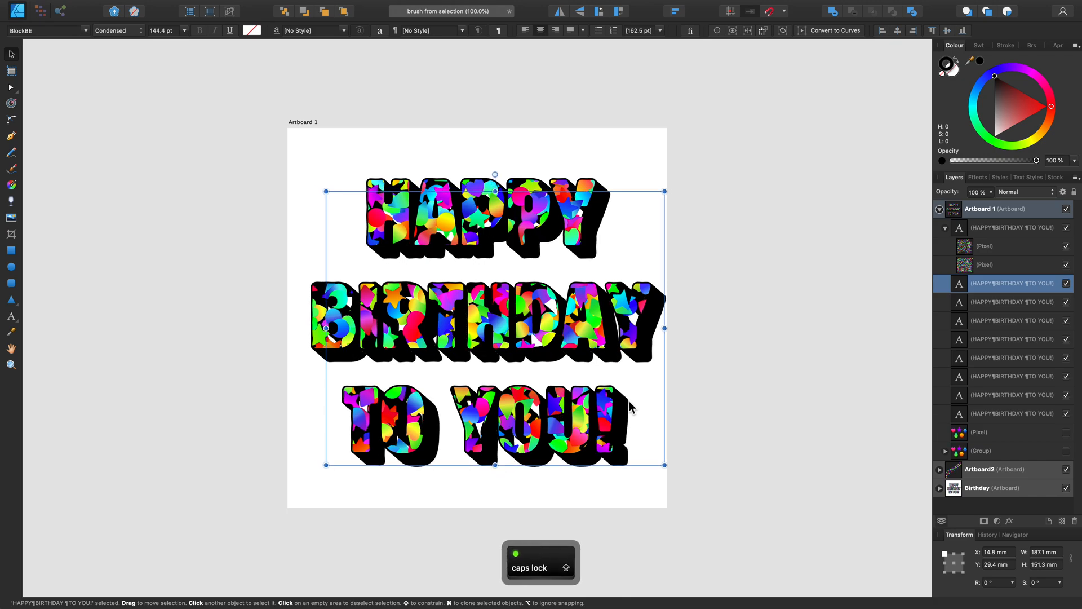
mouse_move(980, 233)
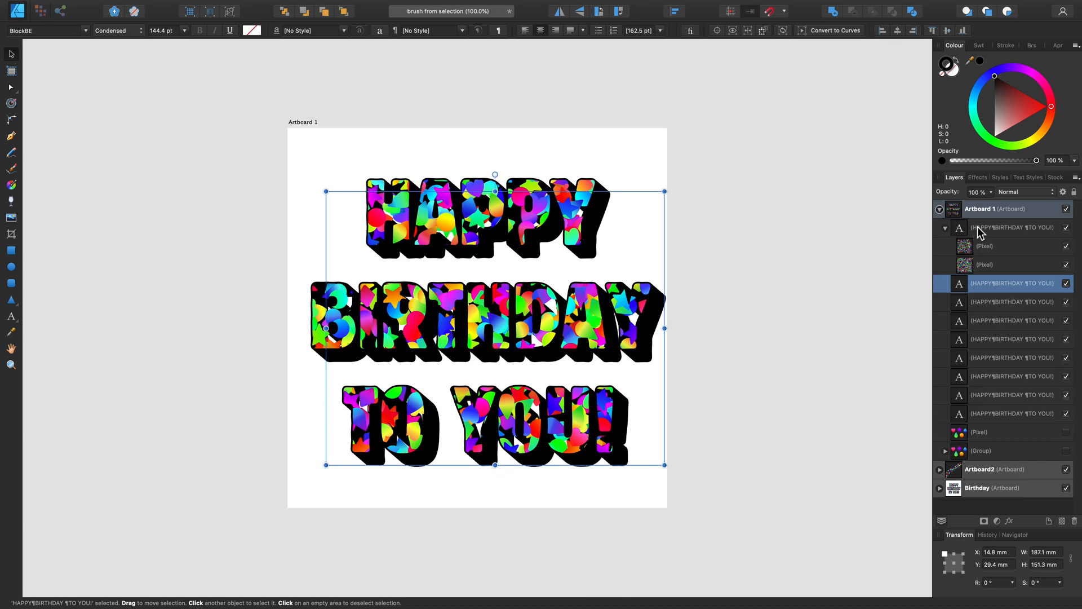
left_click(1011, 228)
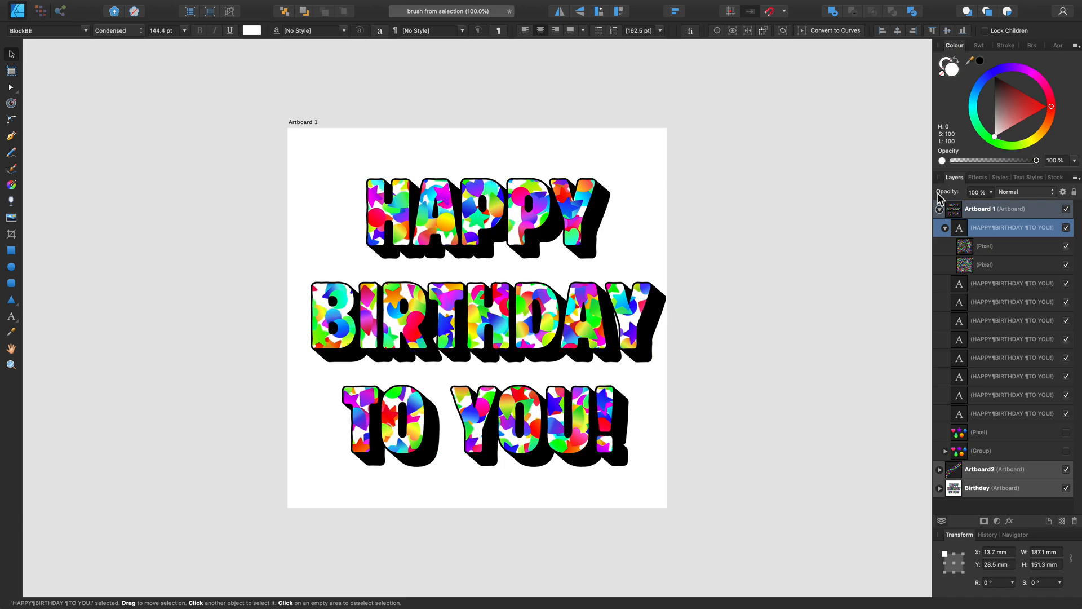
- Select the confetti lettering on the artboard, then deselect to view the result
left_click(477, 317)
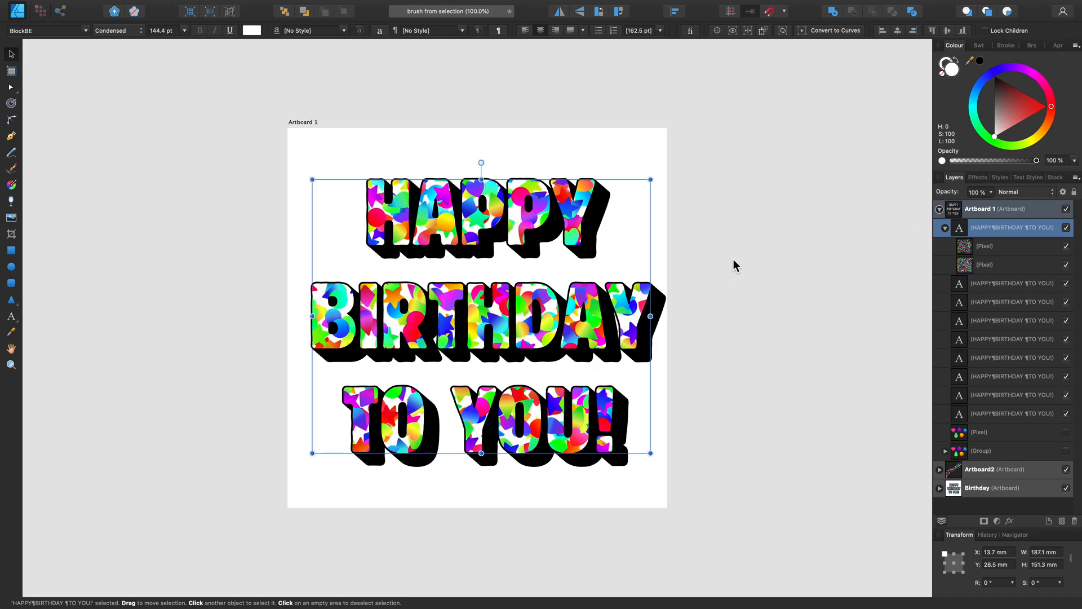
mouse_move(689, 416)
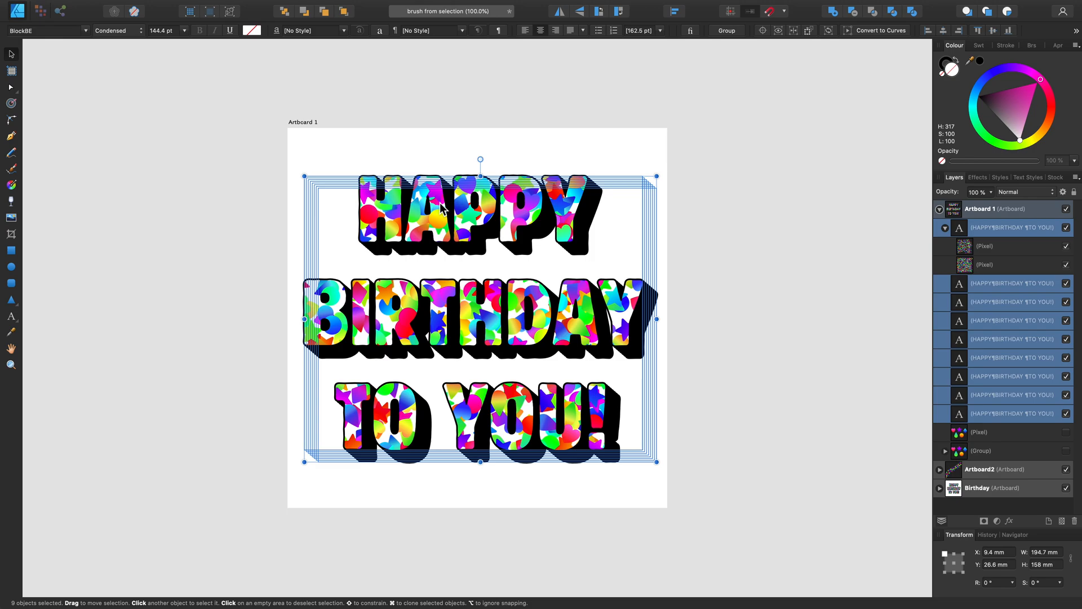
left_click(732, 228)
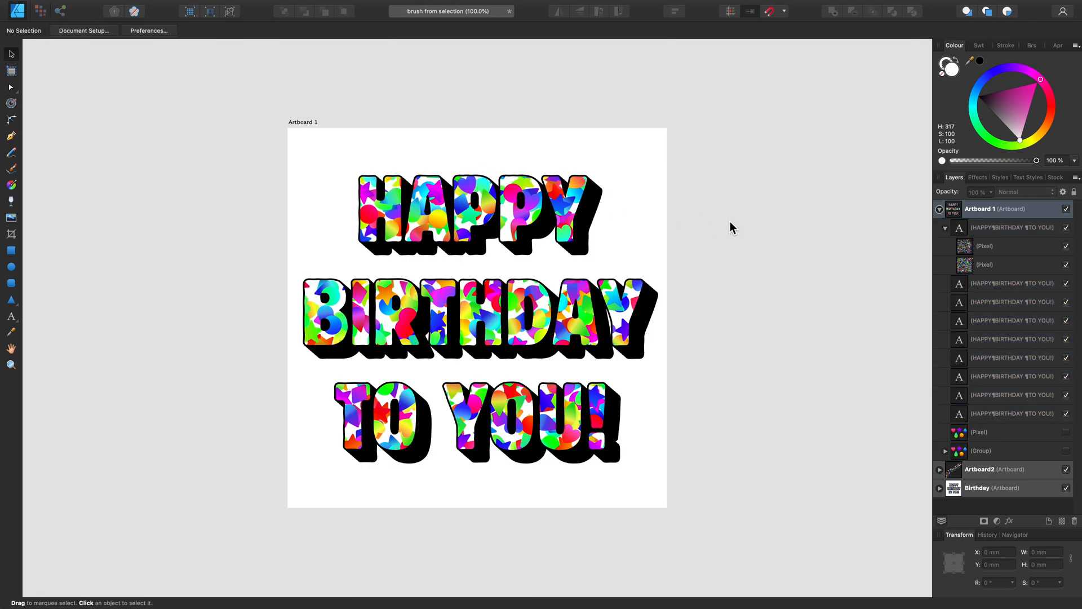